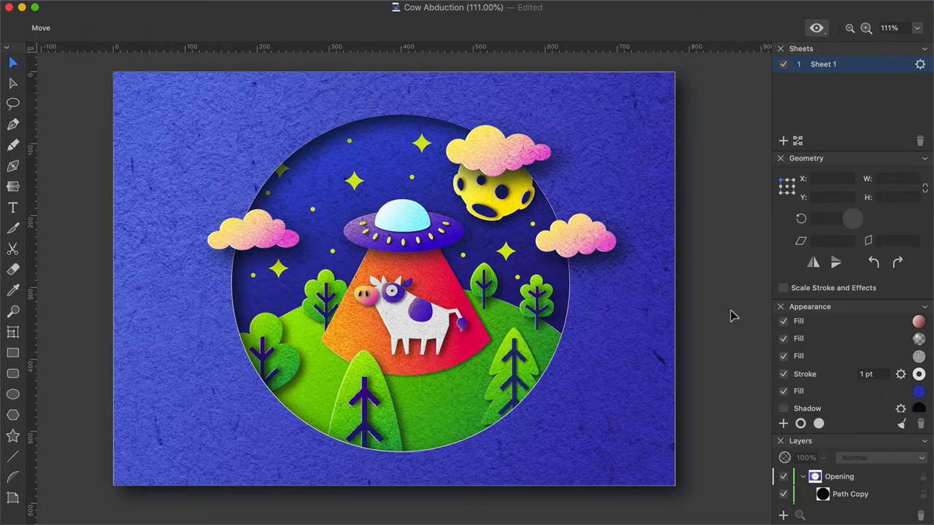
Step: Create a new Web-type document sized 780 × 575 px
click(140, 10)
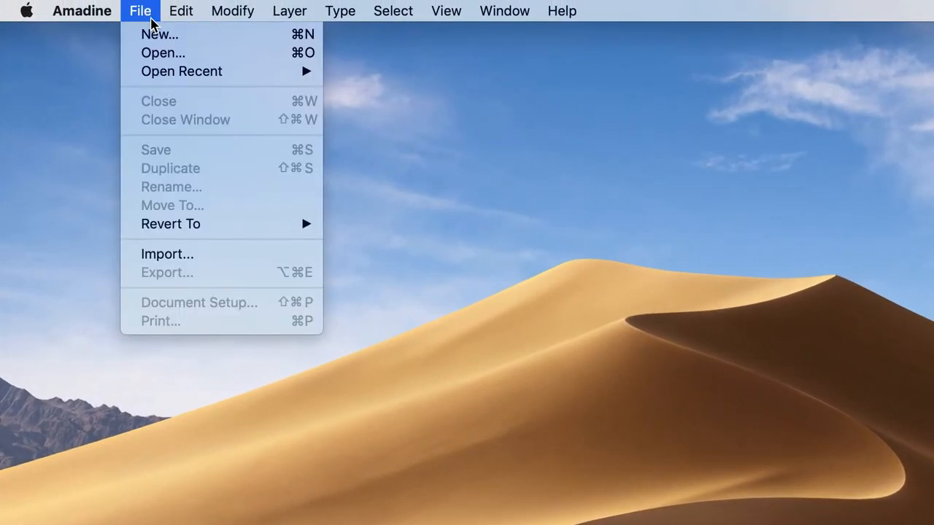
click(159, 34)
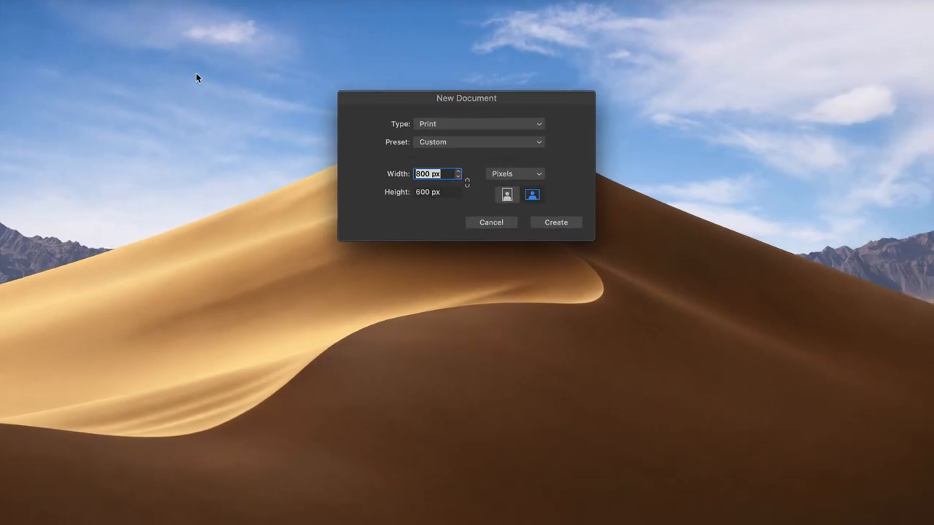
click(477, 123)
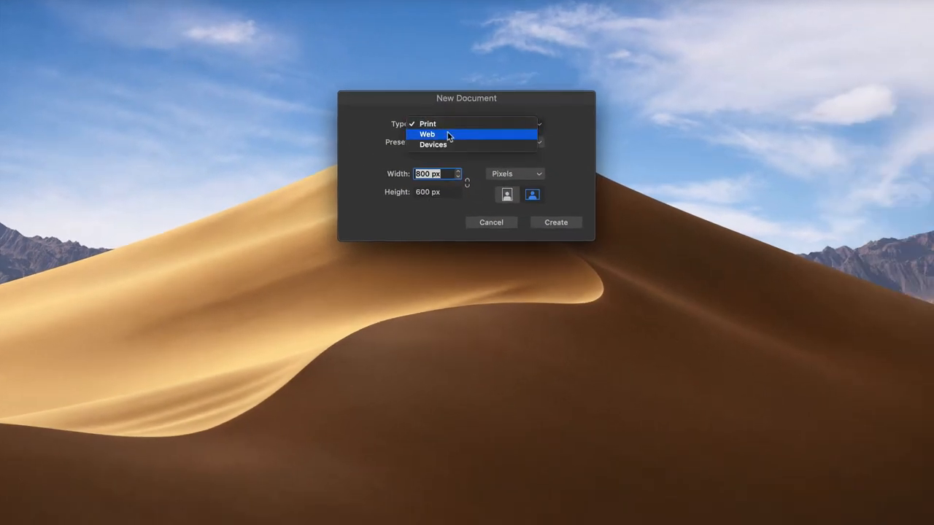
click(427, 134)
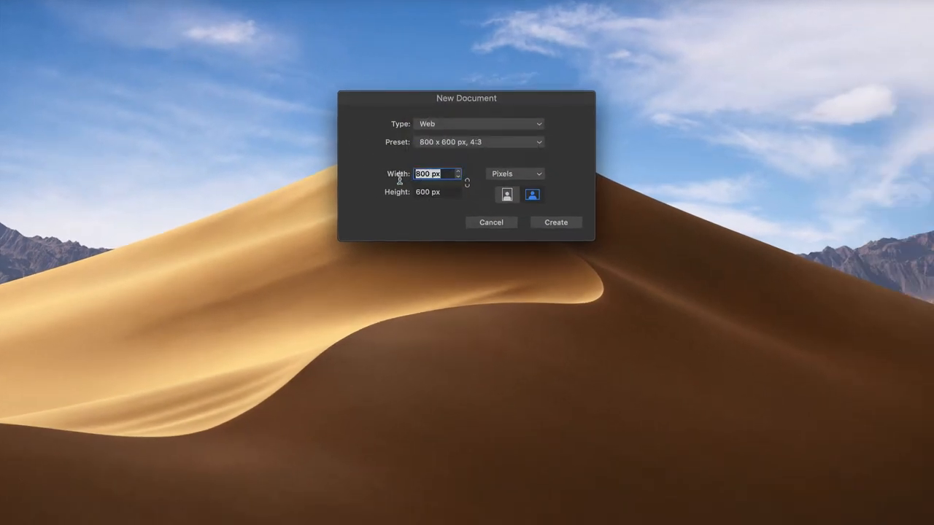
click(436, 192)
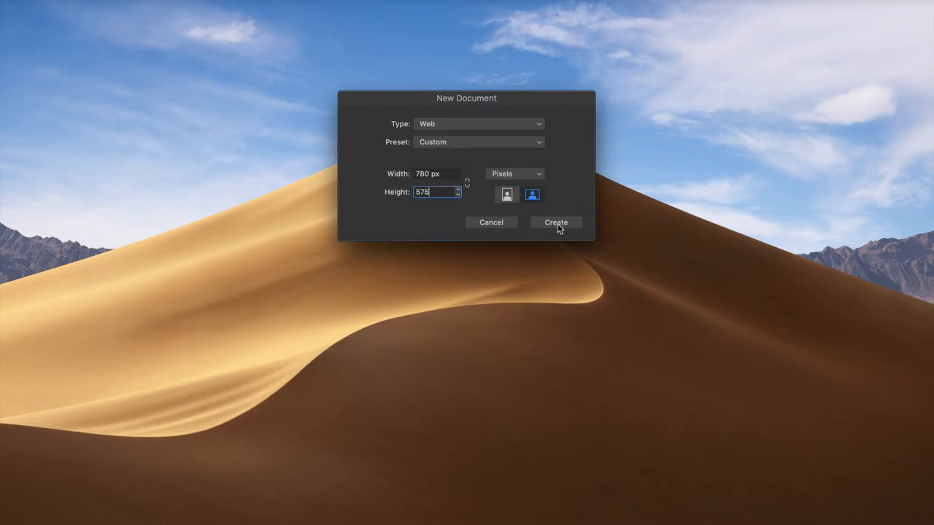
click(555, 223)
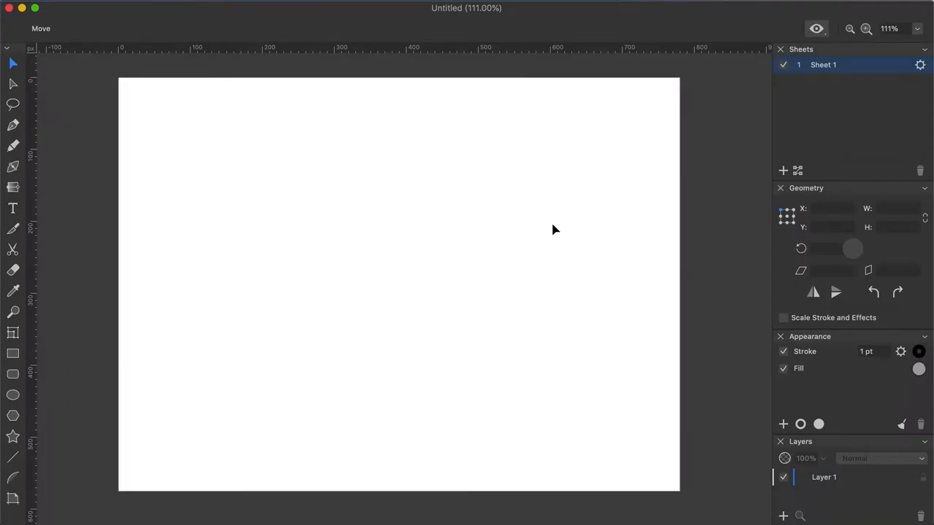
Step: Draw a page-covering rectangle with no stroke and set its fill to hex 1F2E6E
click(14, 355)
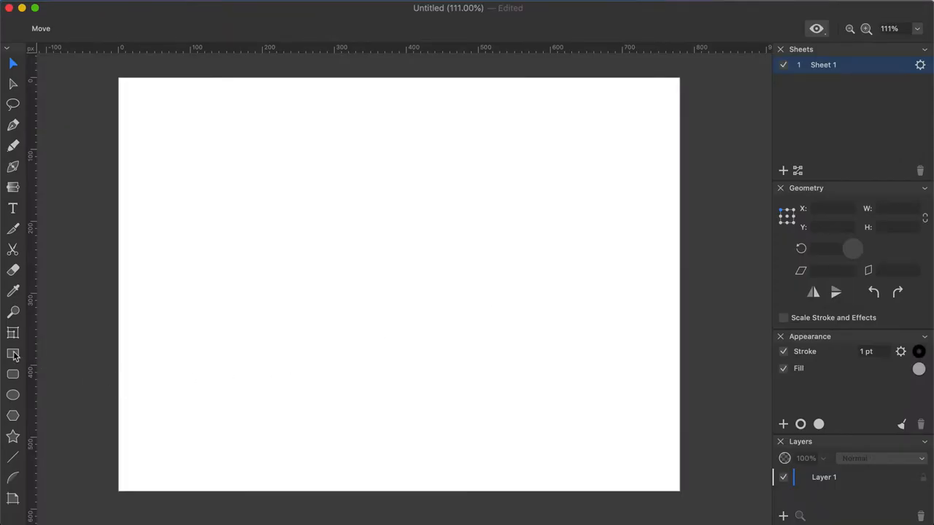
click(12, 354)
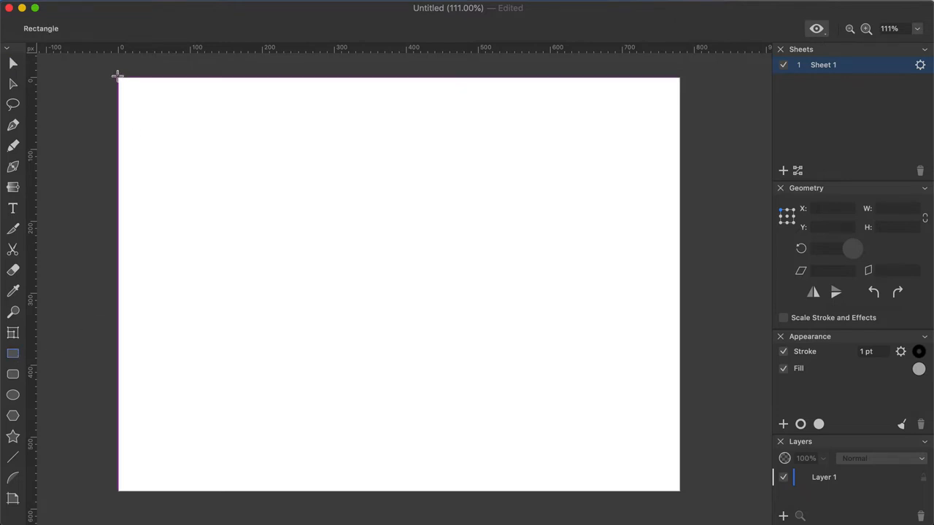
drag(118, 75, 659, 488)
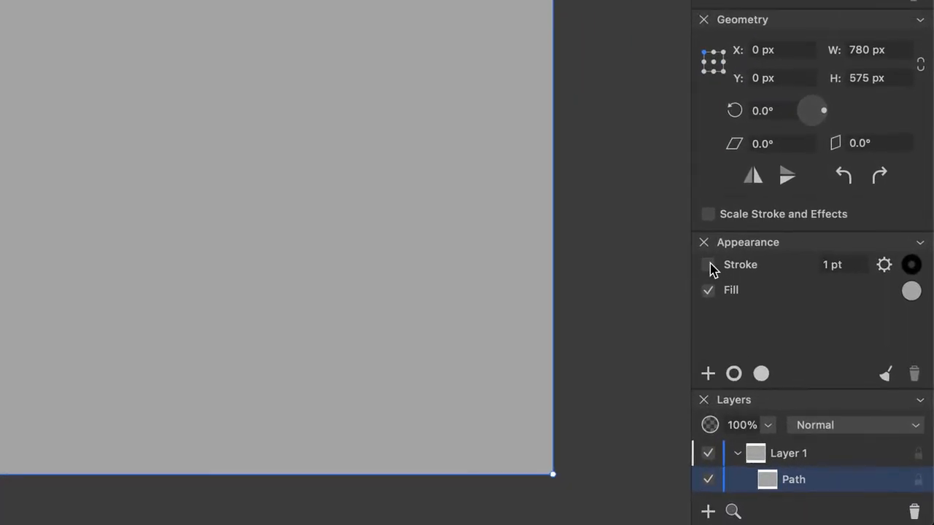
click(911, 290)
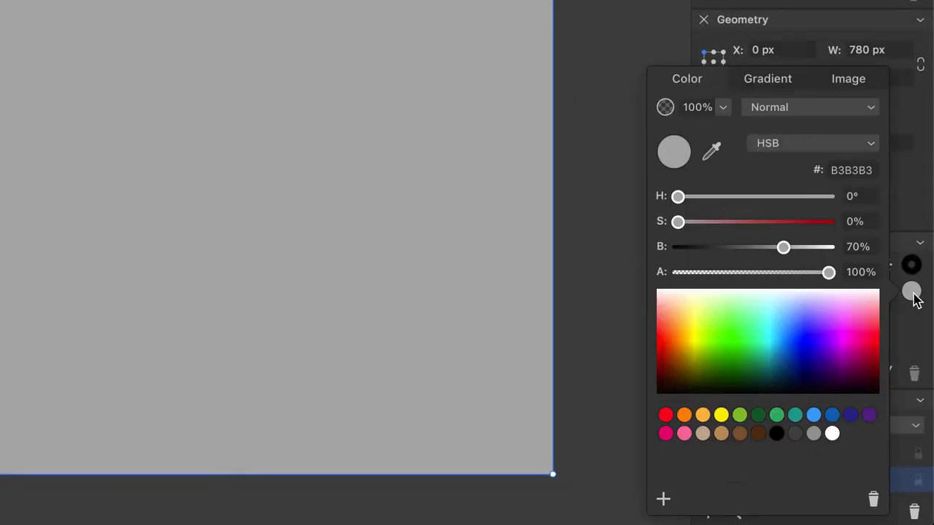
click(812, 143)
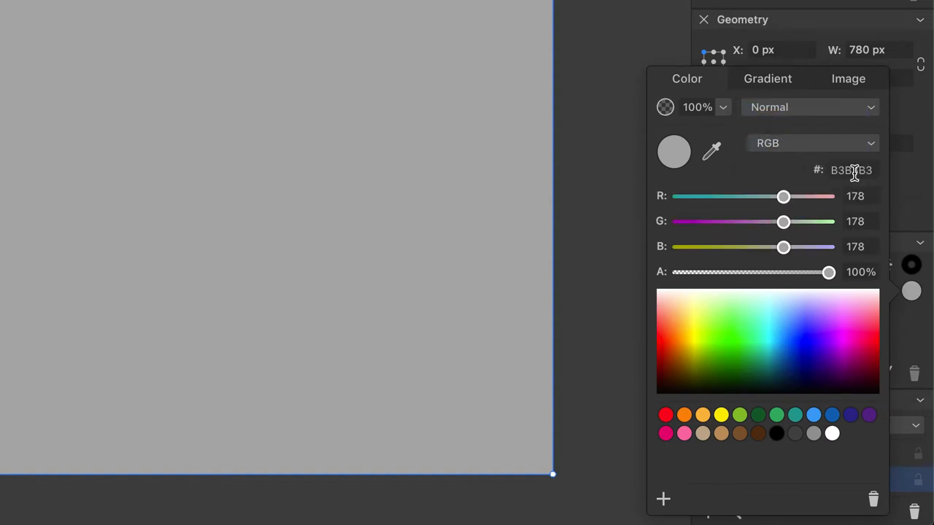
text(1F)
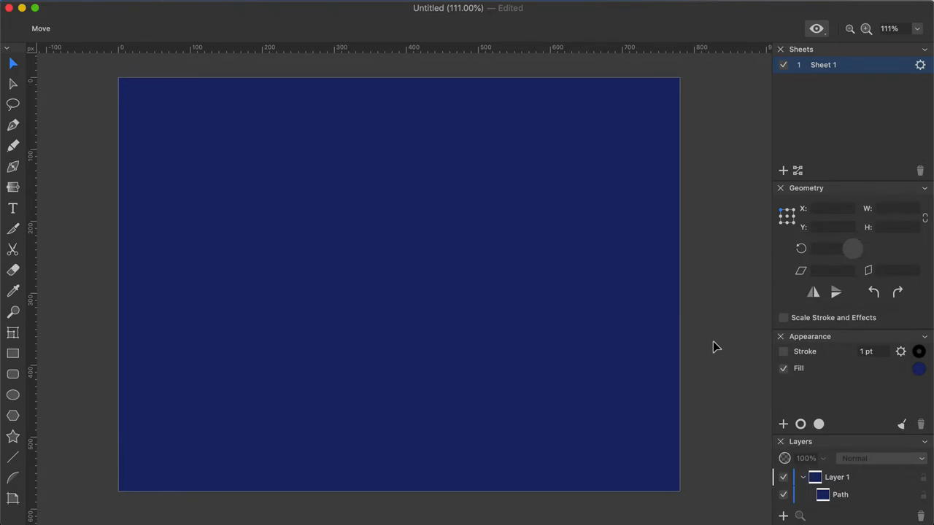
click(918, 369)
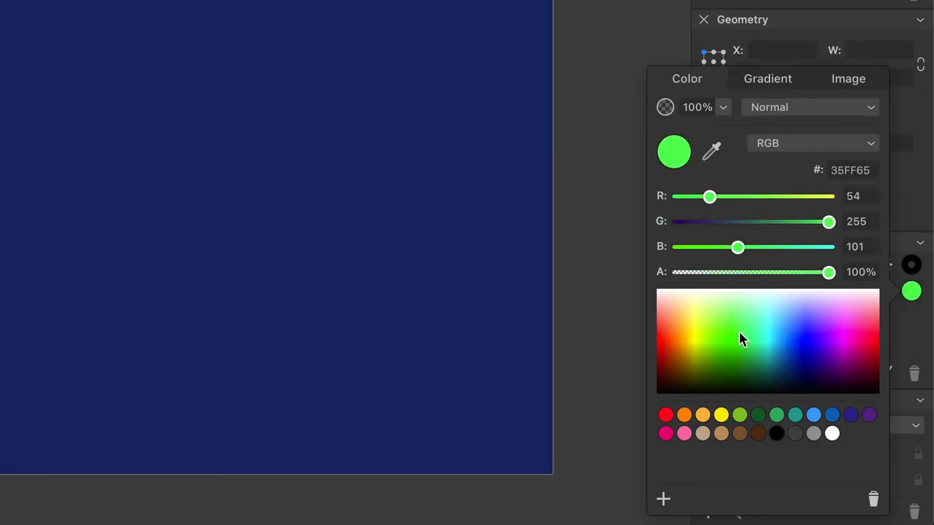
click(861, 328)
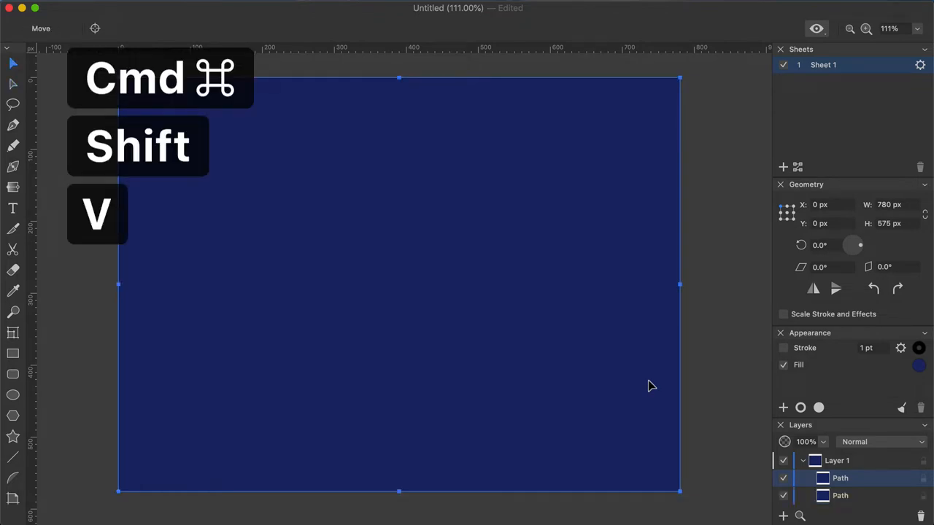
Step: Paste the rectangle in place with Cmd+Shift+V and give the copy a brighter royal-blue fill
key(cmd+shift+v)
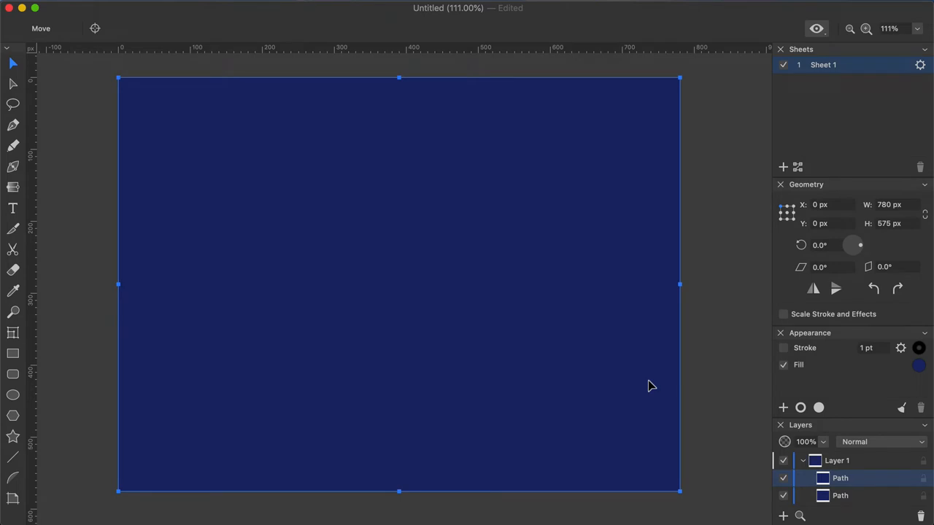
mouse_move(879, 380)
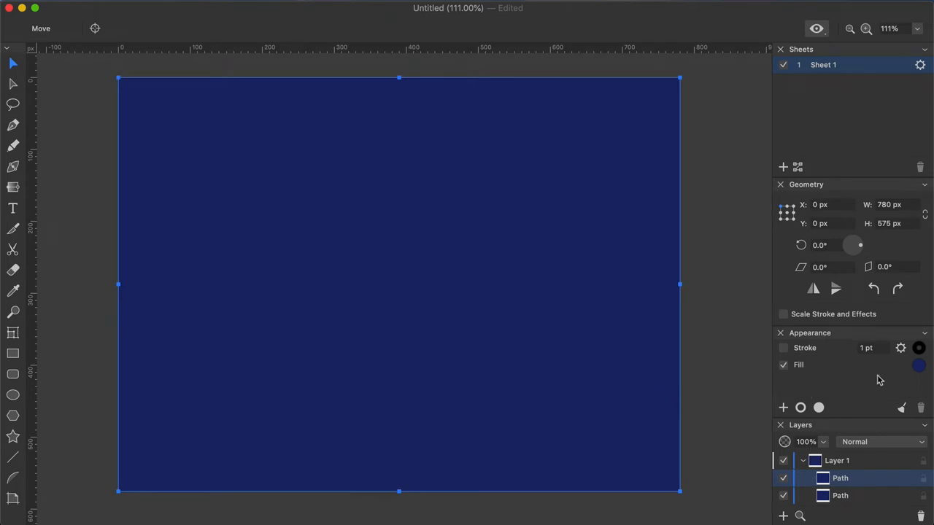
click(918, 364)
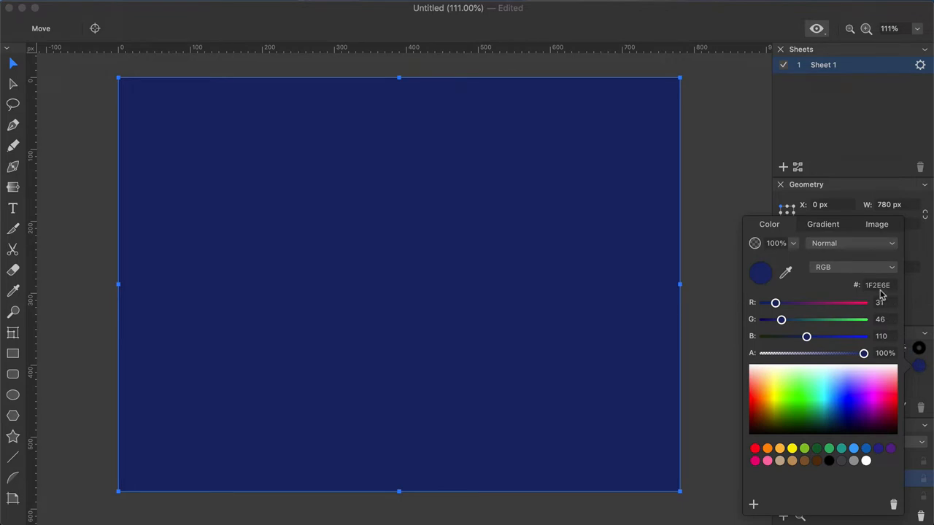
click(878, 285)
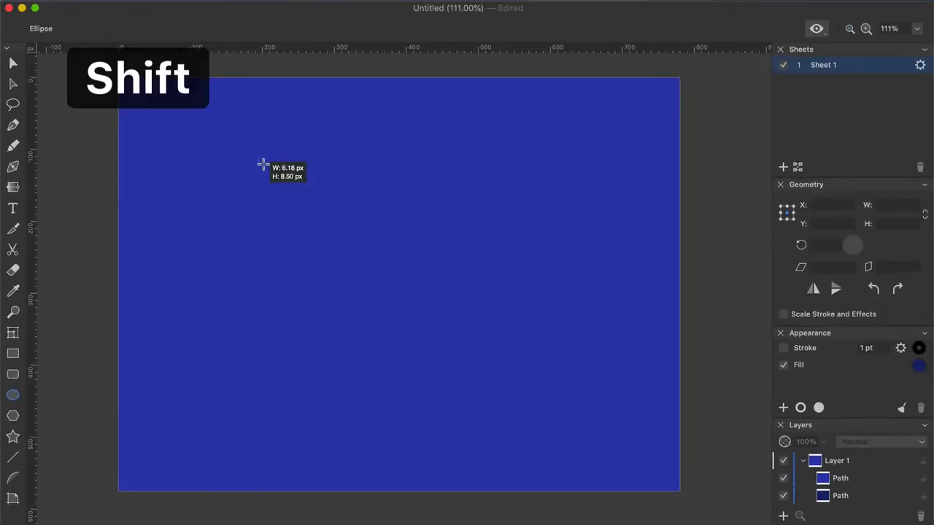
Step: Draw a 470 px circle centred on the page, with layers Opening and Background, saved as Cow Abduction
drag(261, 164, 460, 180)
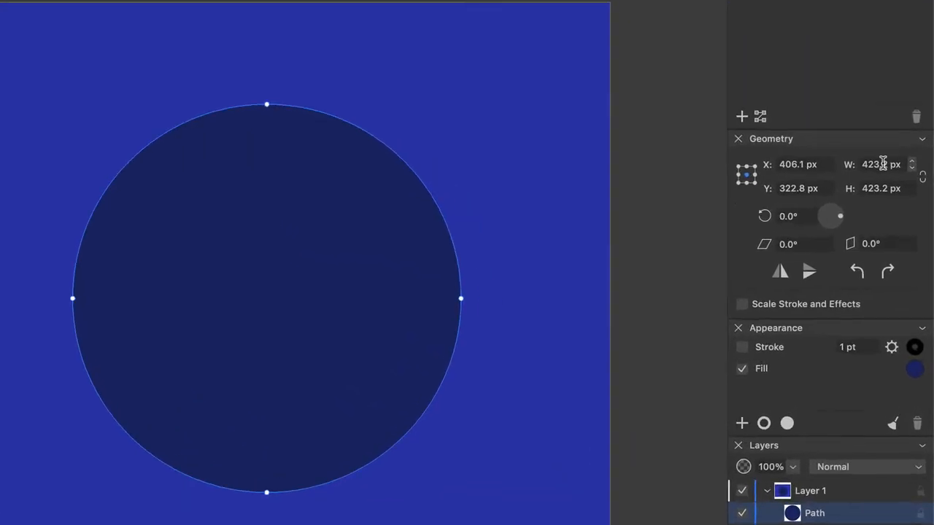
click(880, 164)
text(470)
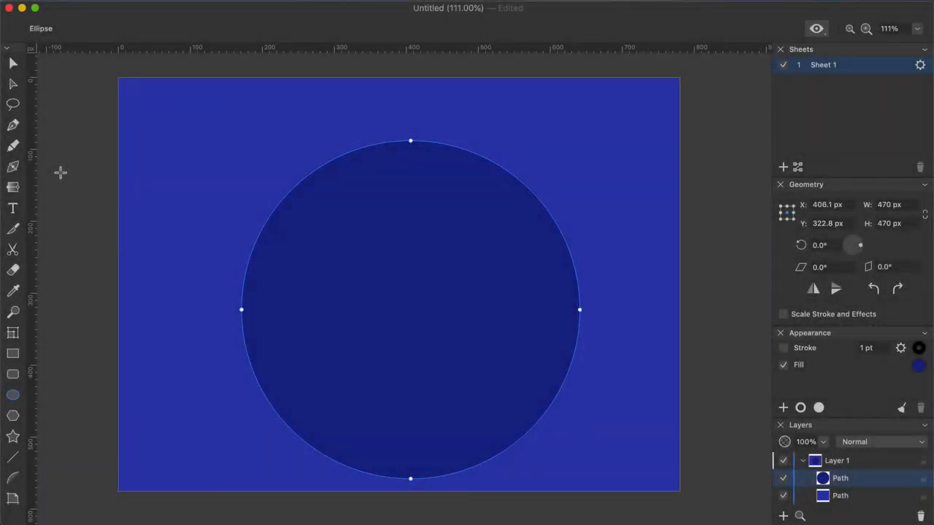
click(13, 63)
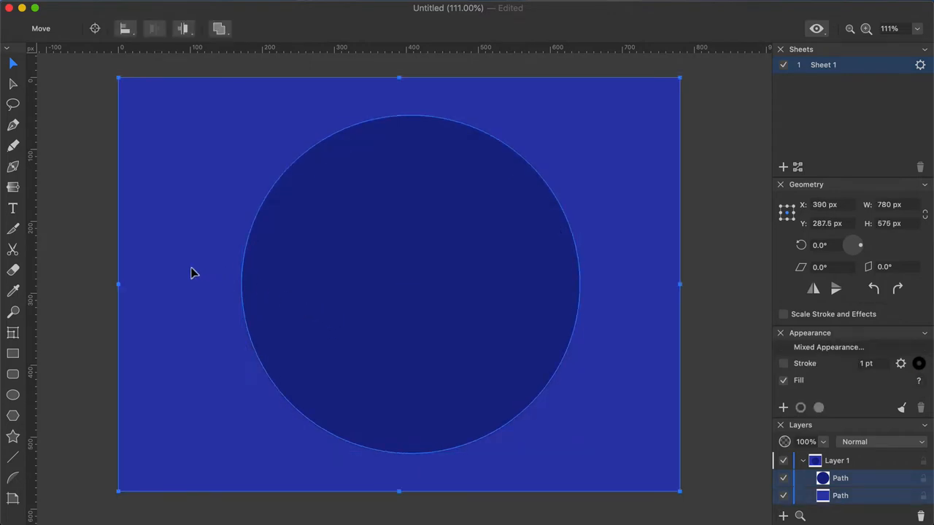
click(220, 28)
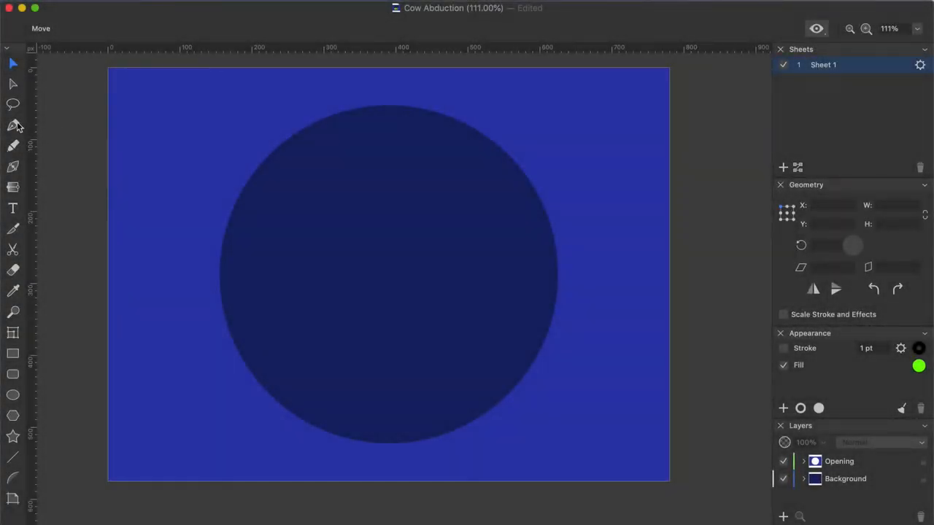
Step: Pen-draw the hill shape and fill it with a light-to-dark green gradient
click(13, 124)
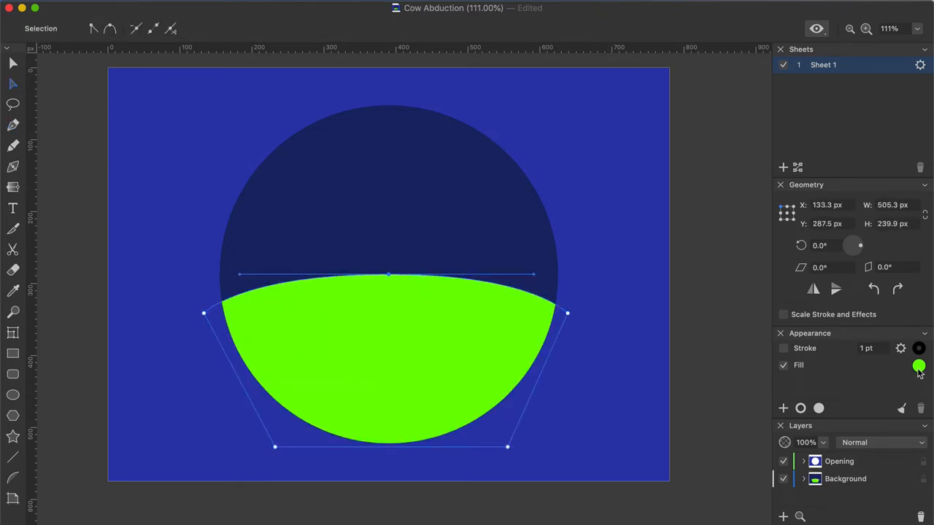
click(918, 365)
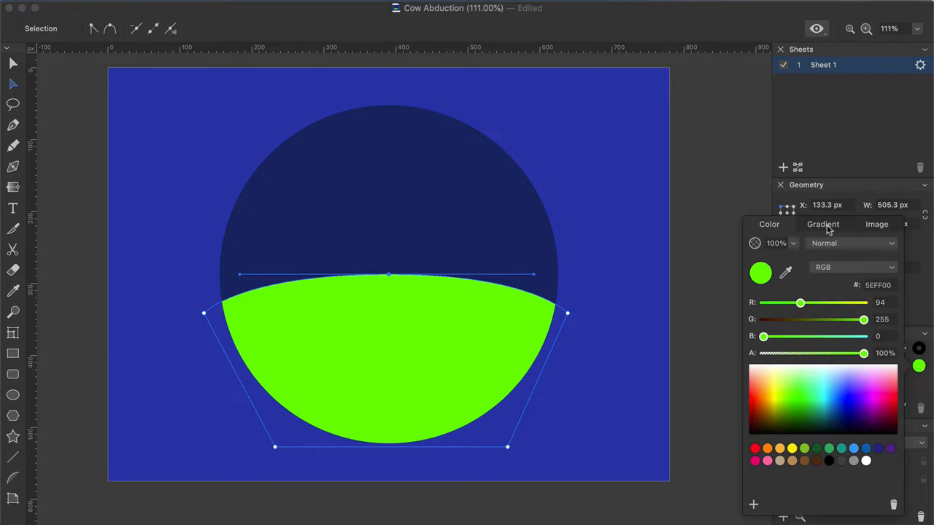
click(823, 224)
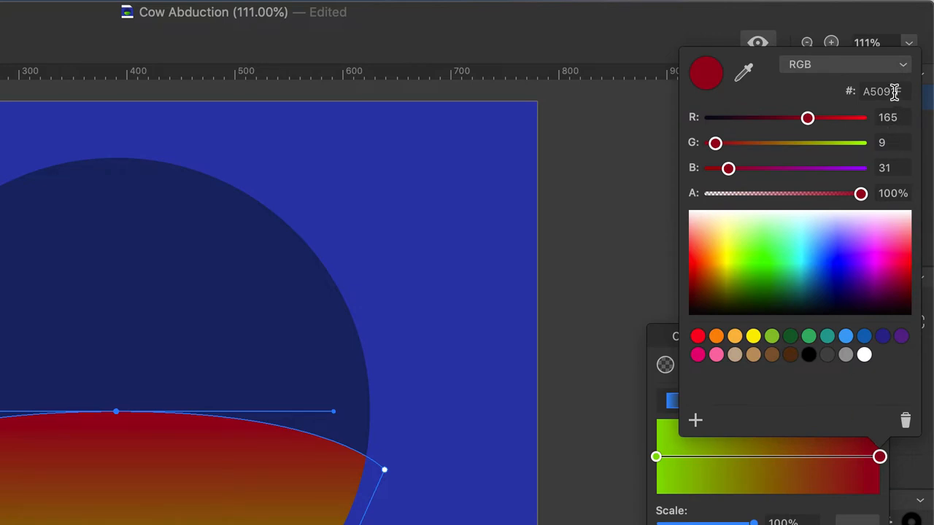
text(0080)
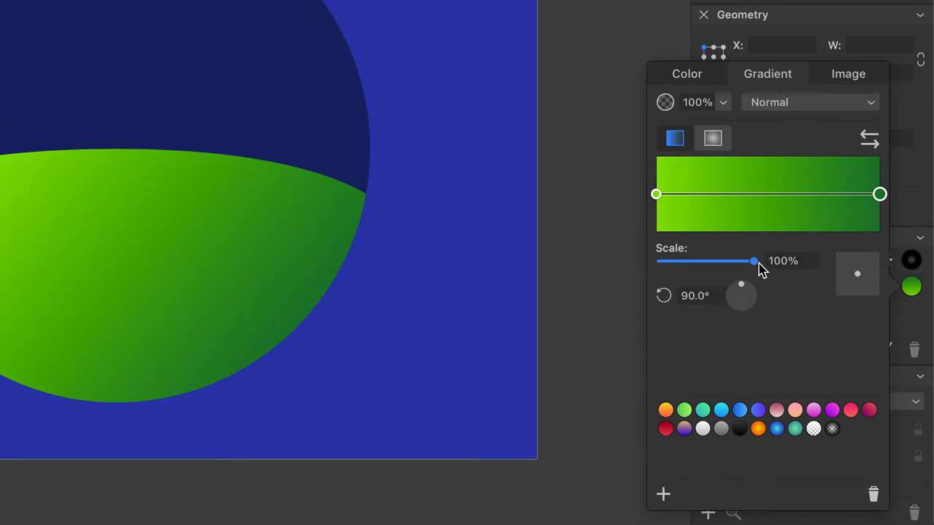
click(701, 295)
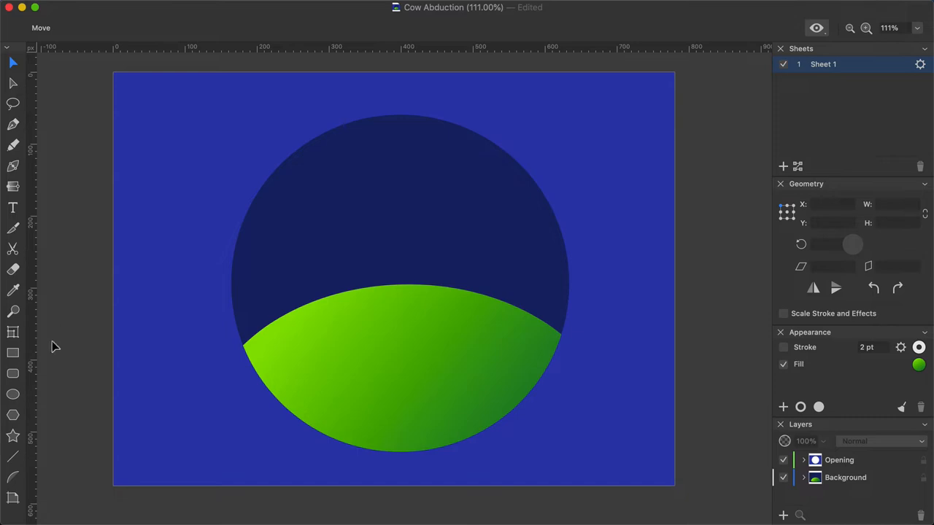
mouse_move(35, 152)
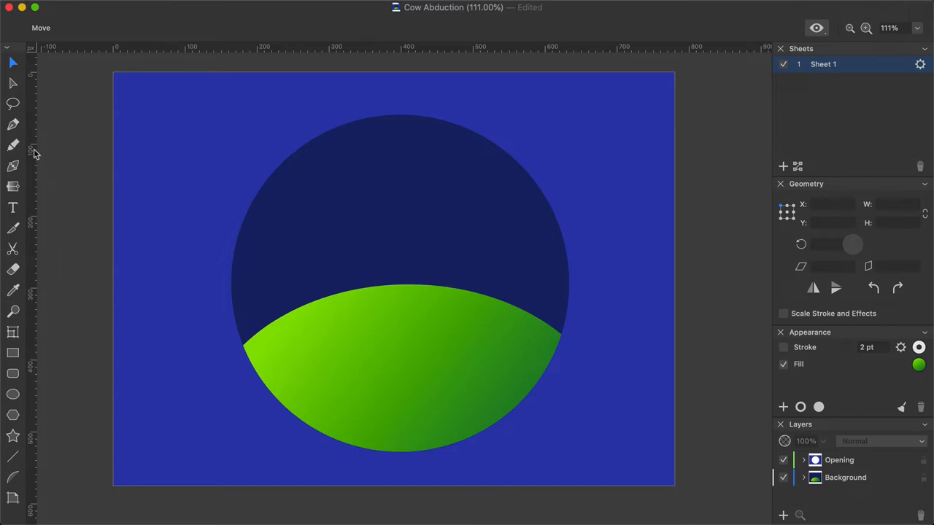
mouse_move(46, 378)
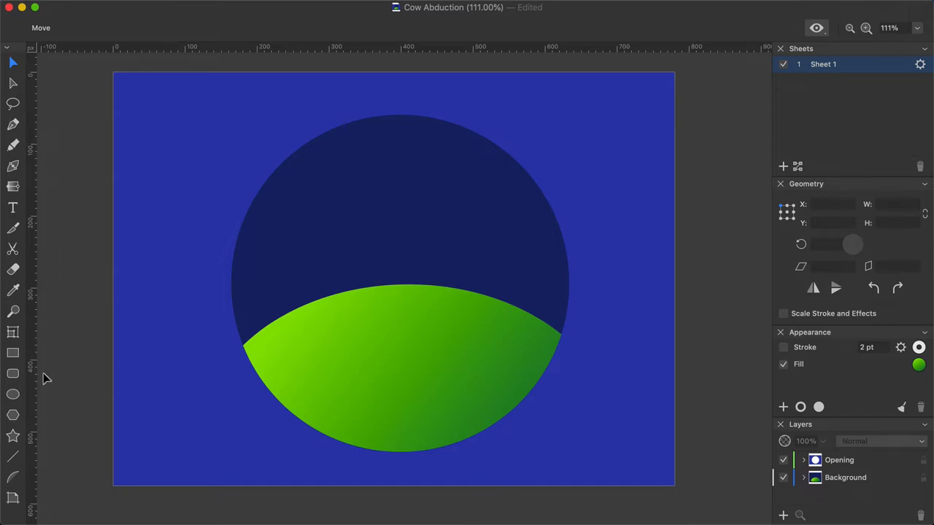
Step: Draw small ellipse lights around the saucer rim and fill them with hex D4EA37
click(12, 394)
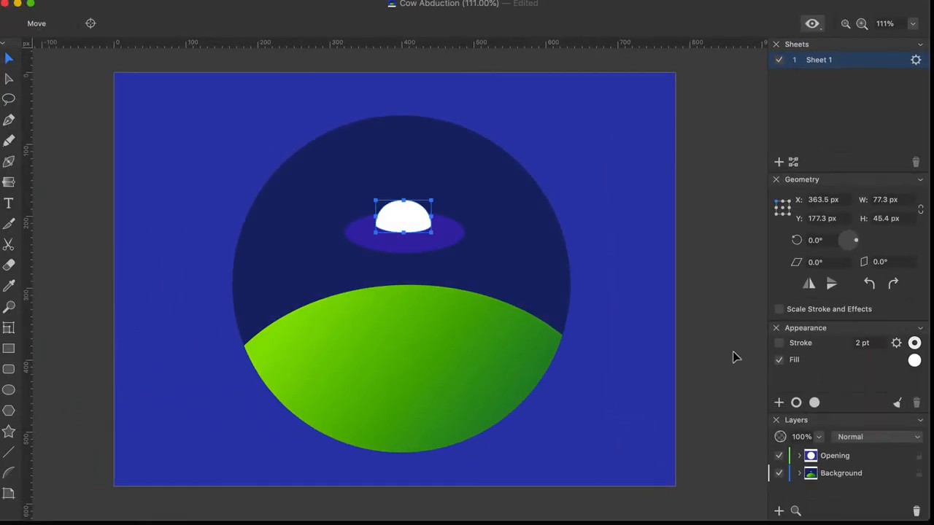
click(914, 359)
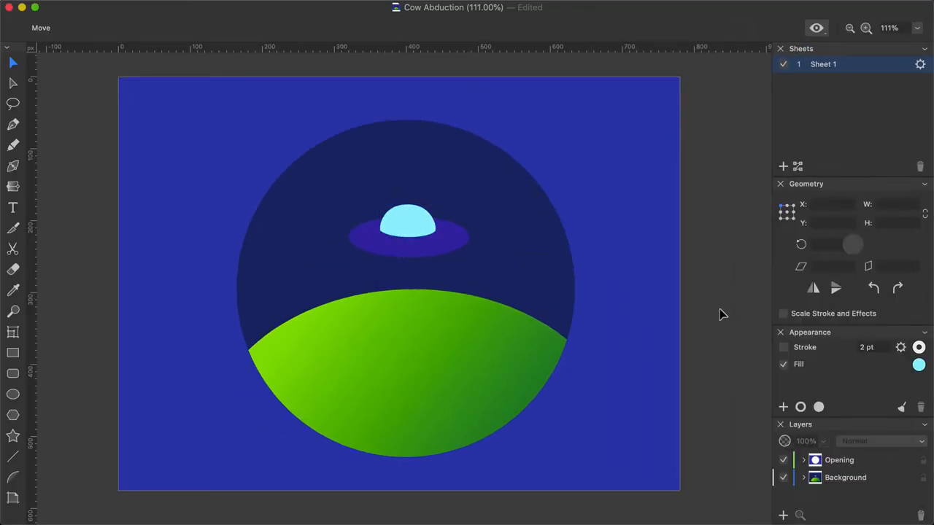
click(918, 364)
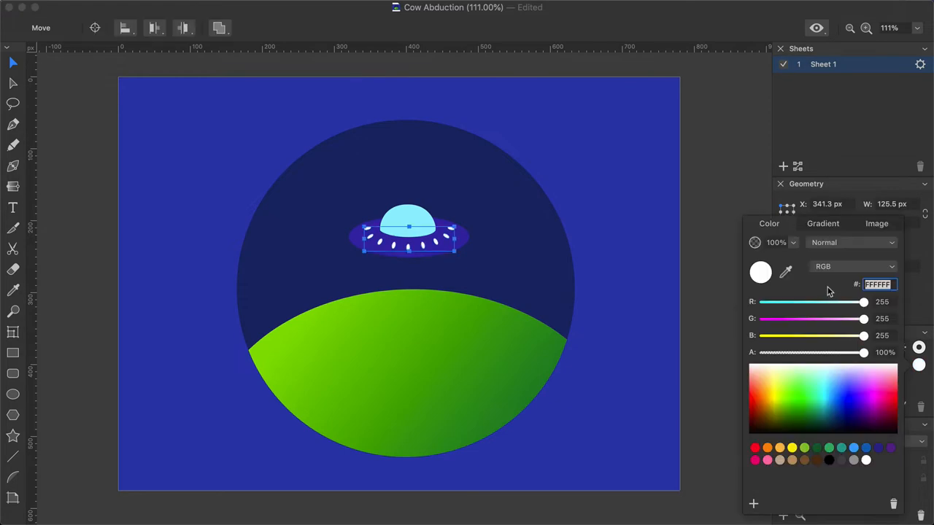
text(D4EA3)
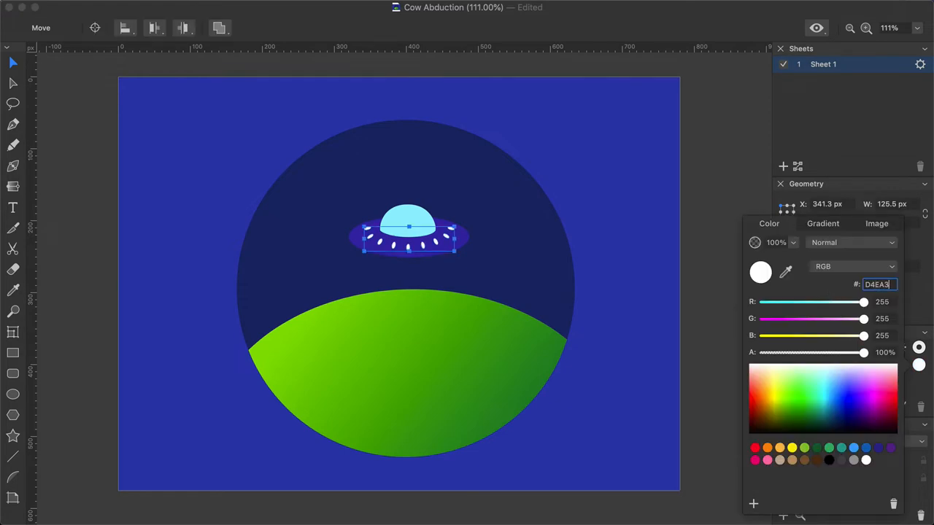
text(D4EA37)
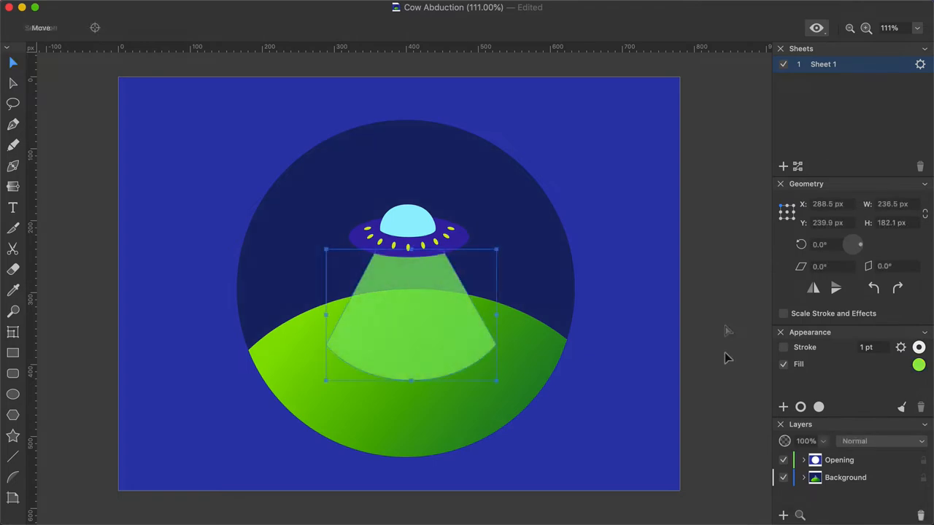
Step: Change the beam fill to a gradient running from orange FC9322 to red
click(919, 364)
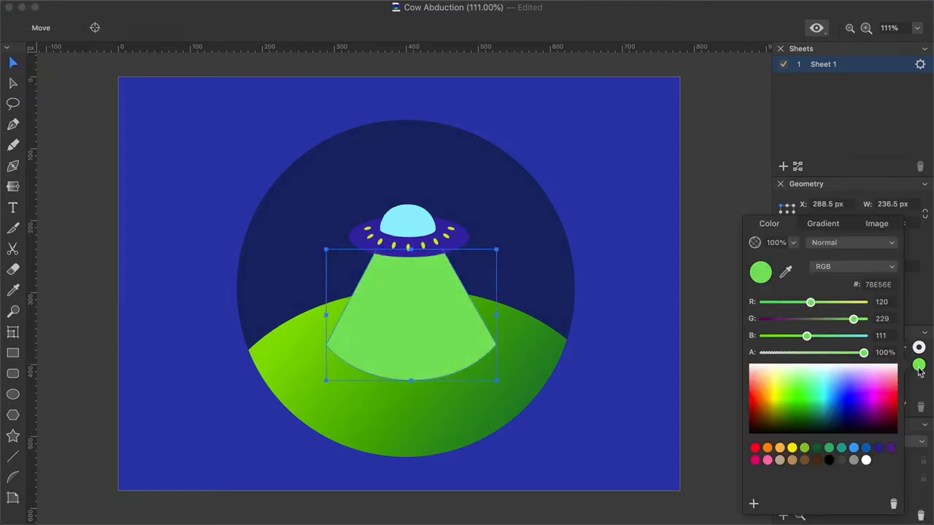
click(823, 223)
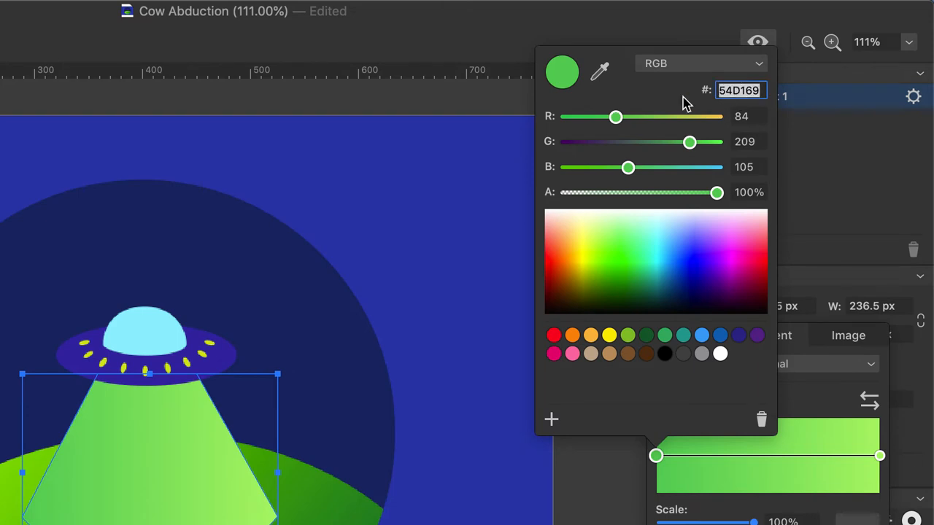
text(FC9322)
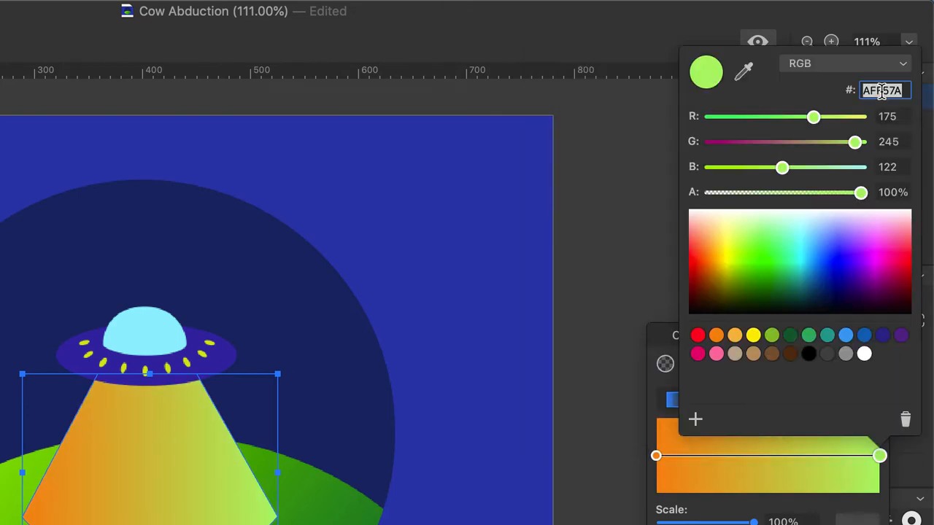
text(DD00)
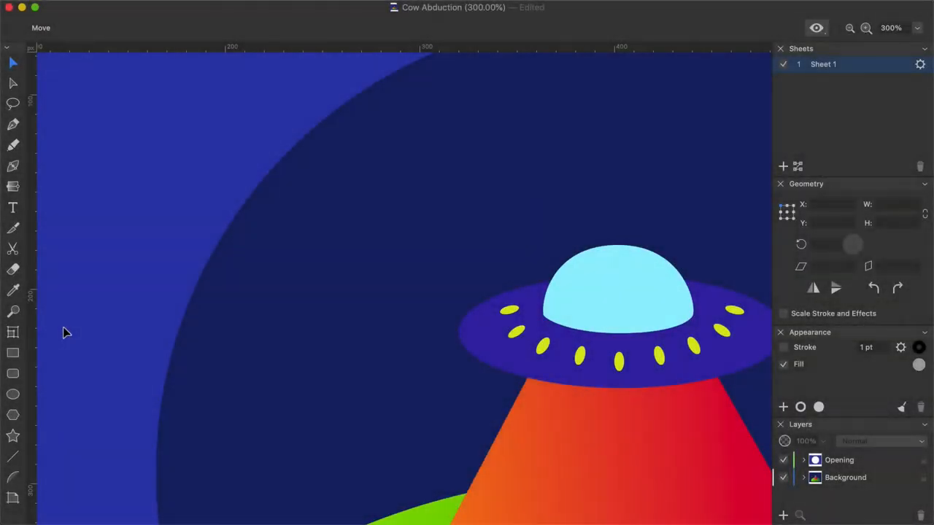
mouse_move(13, 438)
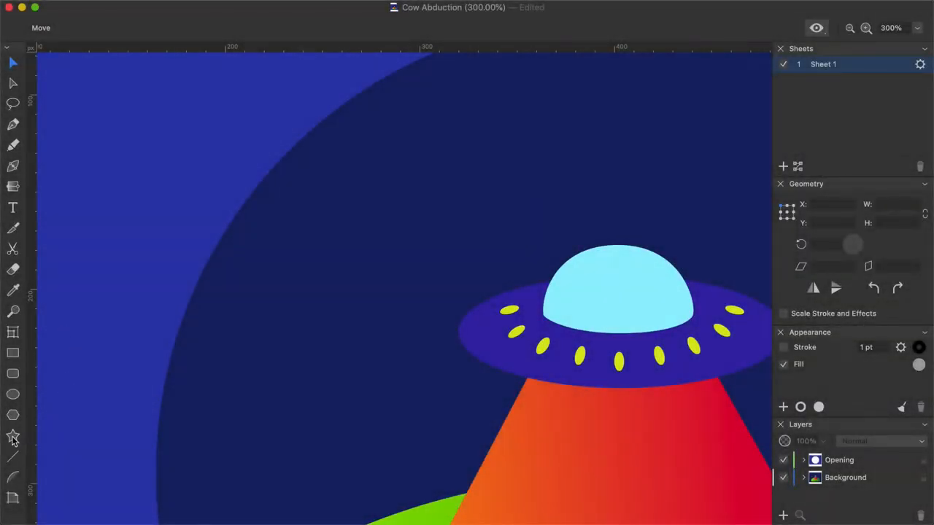
Step: Draw a four-point star with thin, rounded arms in the sky left of the saucer
drag(331, 146, 358, 204)
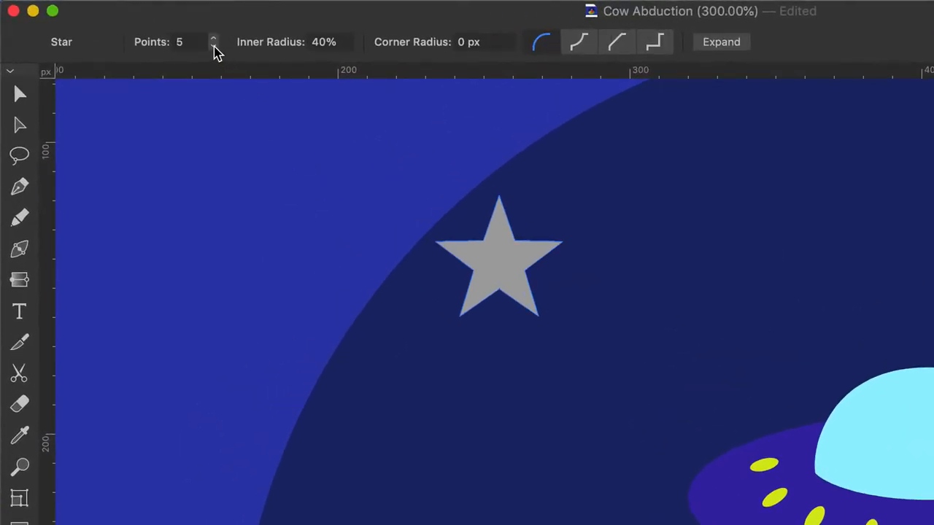
click(214, 36)
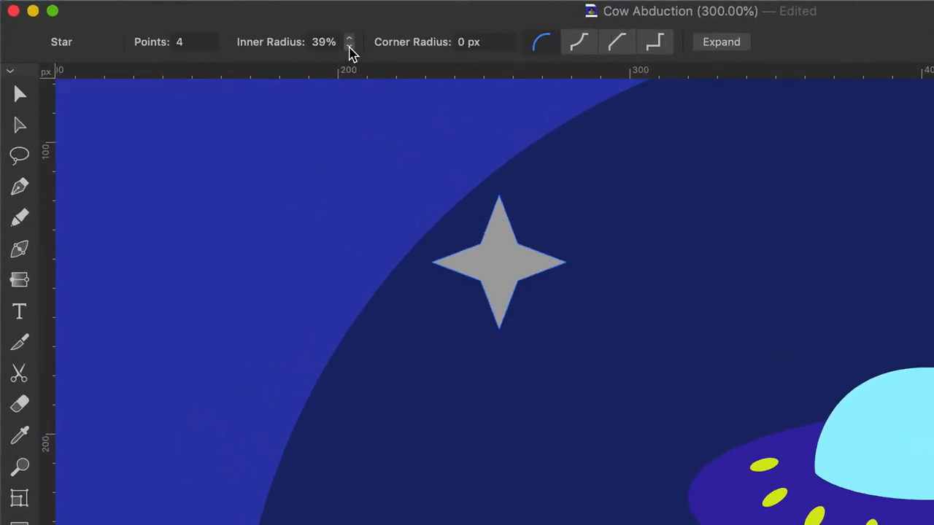
click(349, 47)
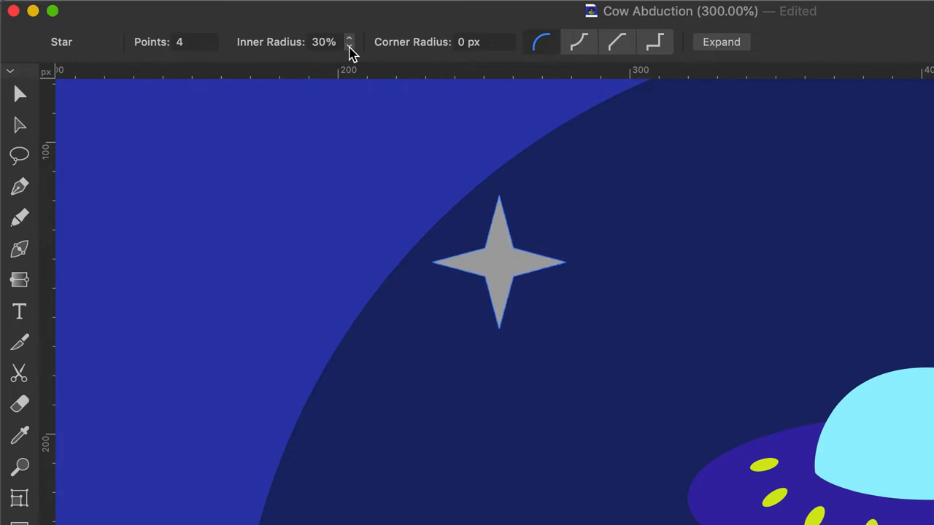
mouse_move(29, 130)
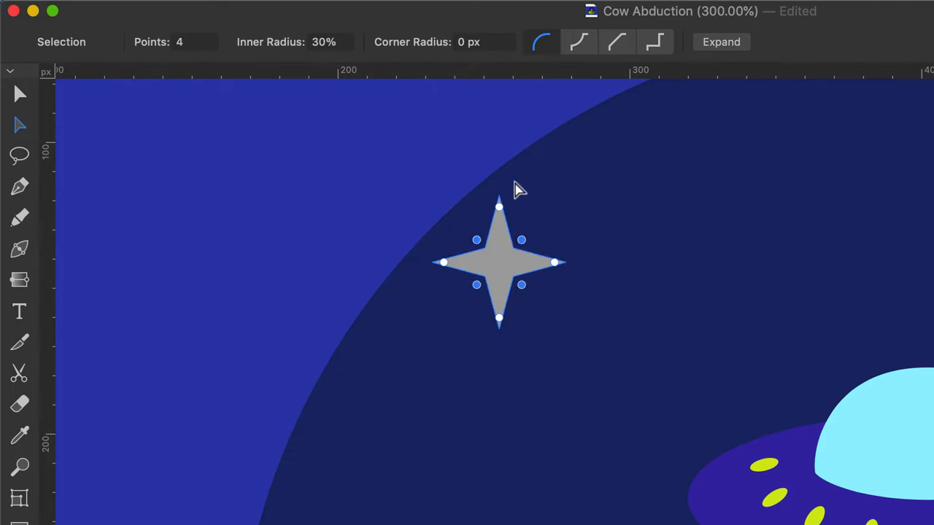
text(18)
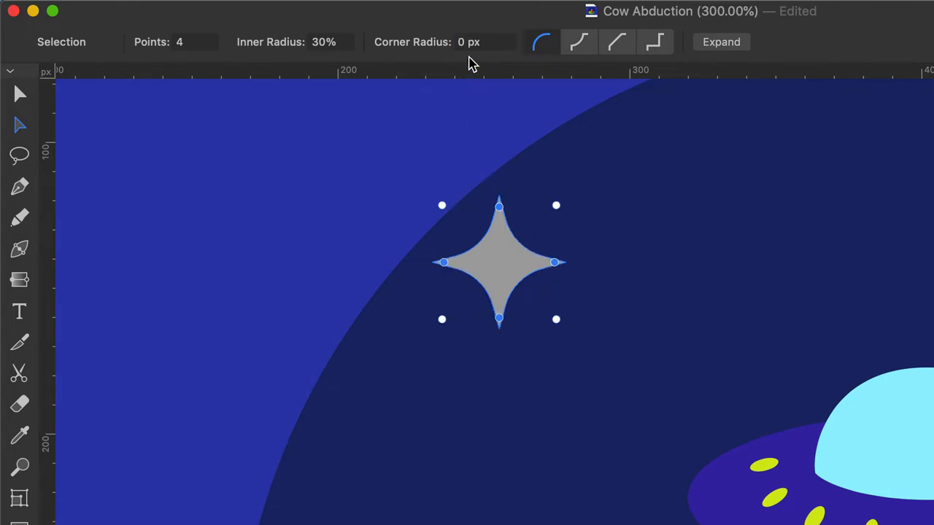
click(481, 41)
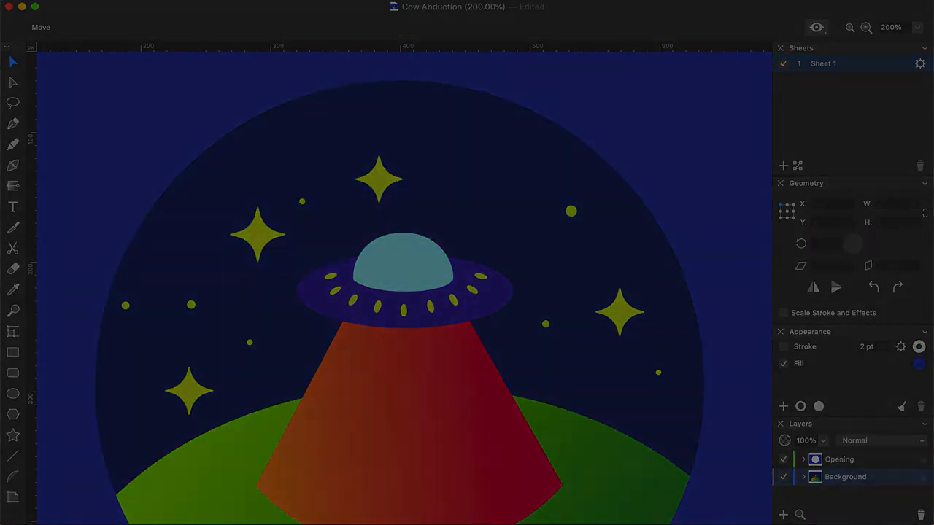
Step: Draw half a pine tree, mirror it via the context menu, and colour the branches dark blue
click(866, 27)
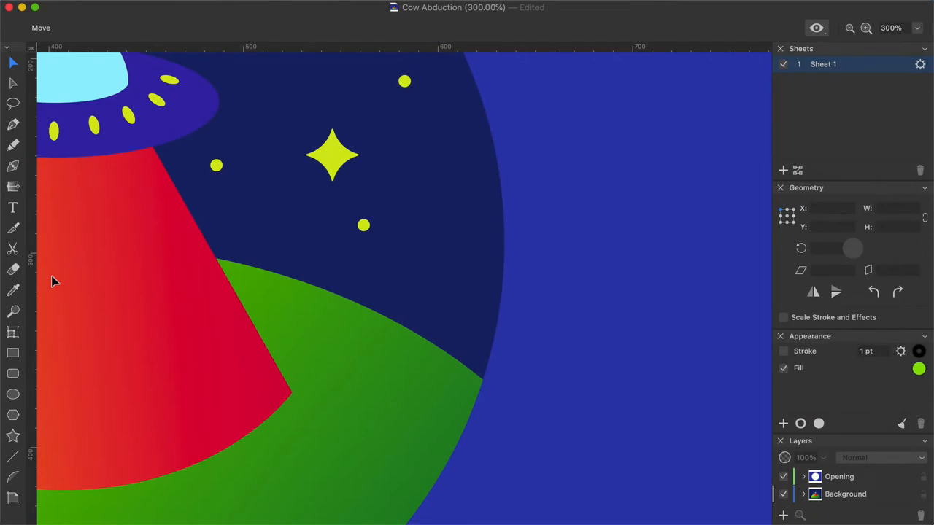
mouse_move(62, 228)
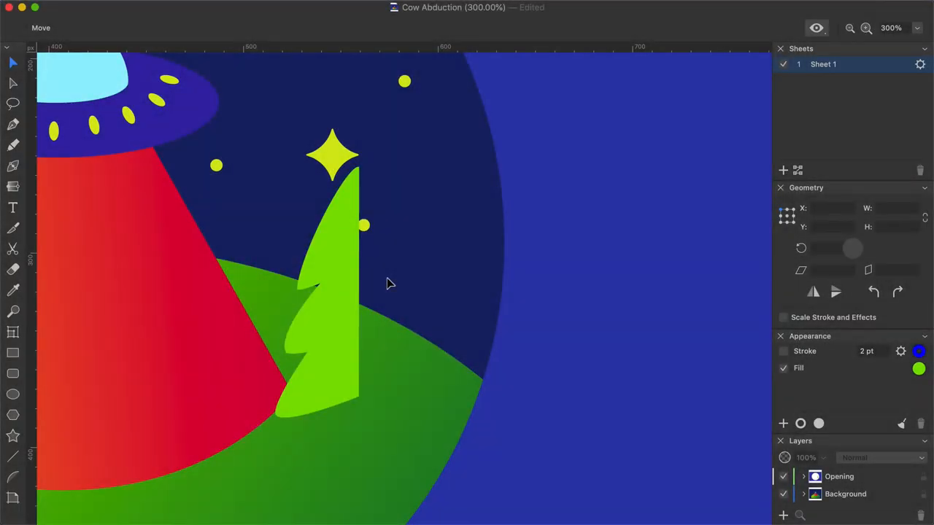
mouse_move(385, 283)
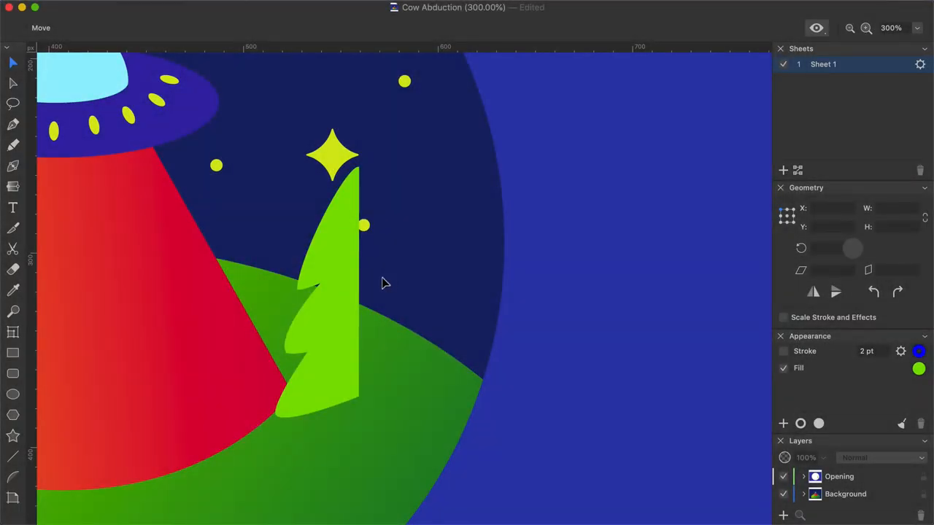
right_click(314, 292)
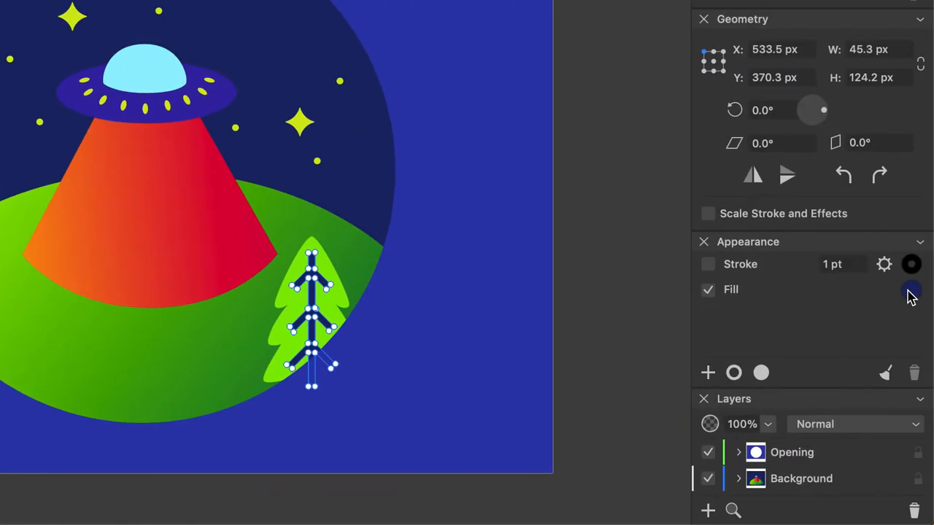
click(911, 289)
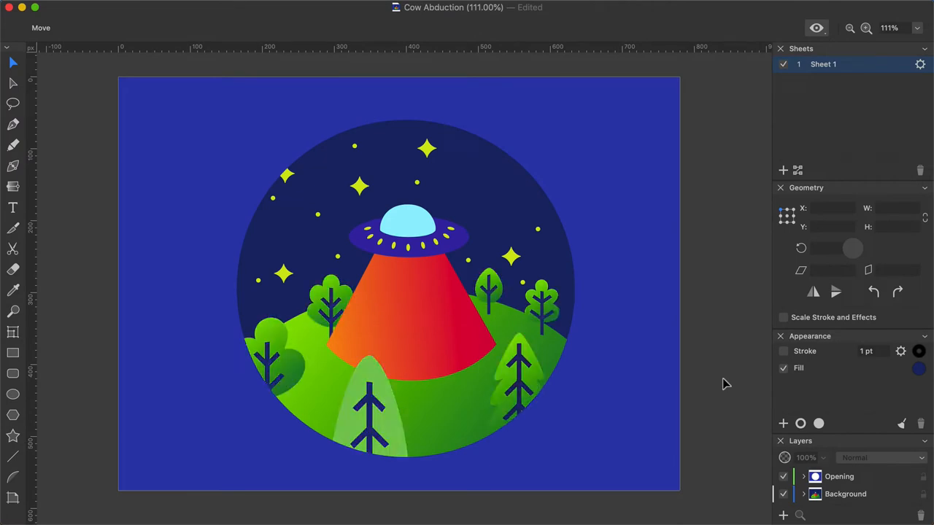
Step: Check the current tree fill colour, dark navy 1F2E6E
click(918, 368)
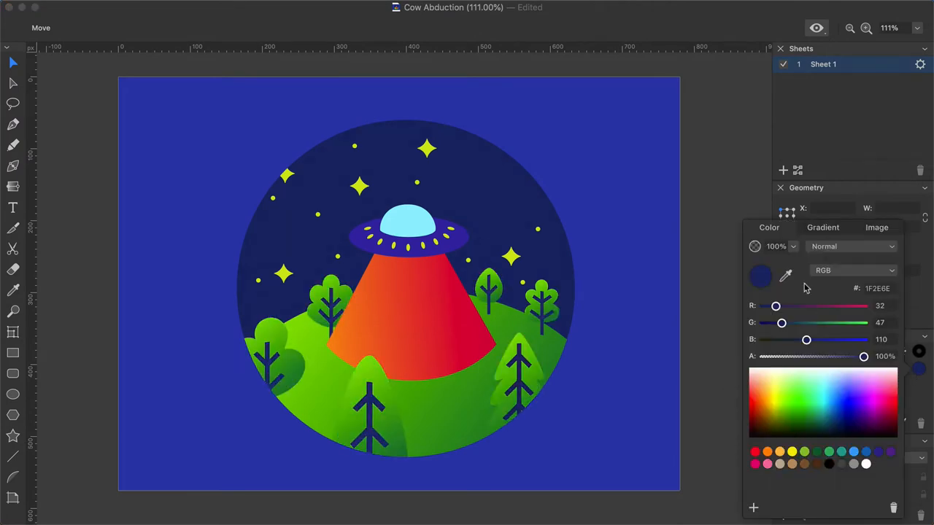
mouse_move(523, 350)
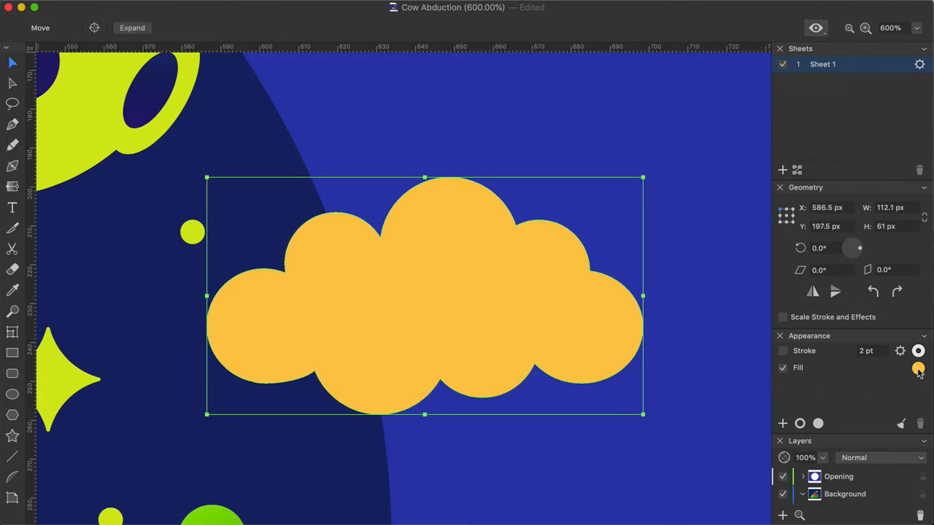
Step: Give the cloud a yellow-to-pink gradient fill angled at 288 degrees
click(917, 368)
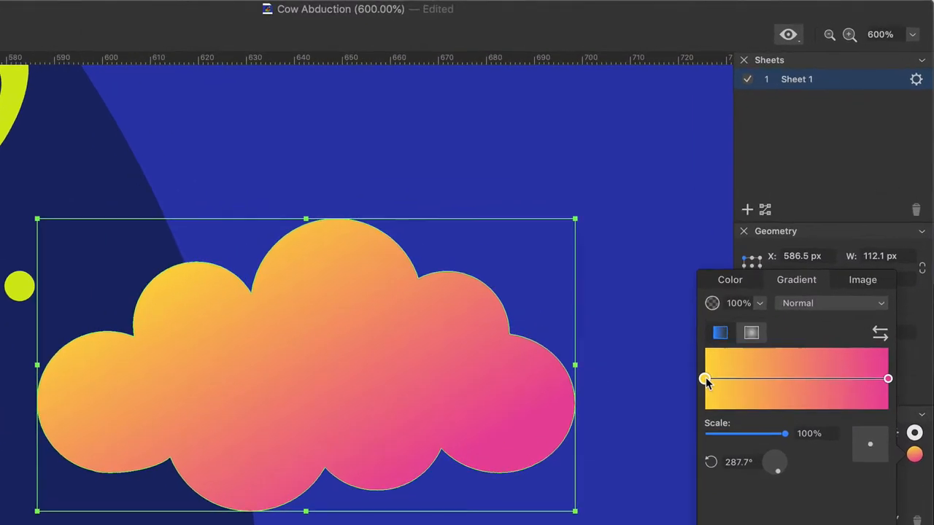
click(705, 379)
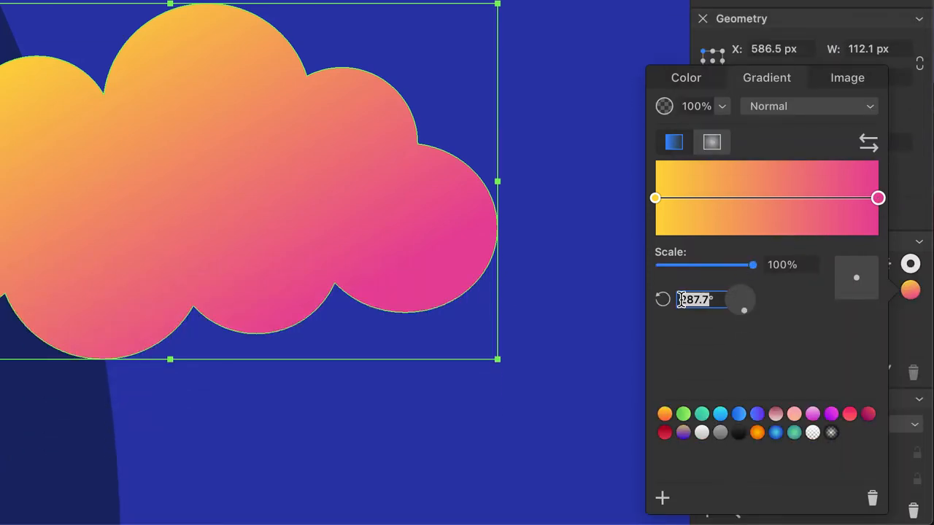
text(288)
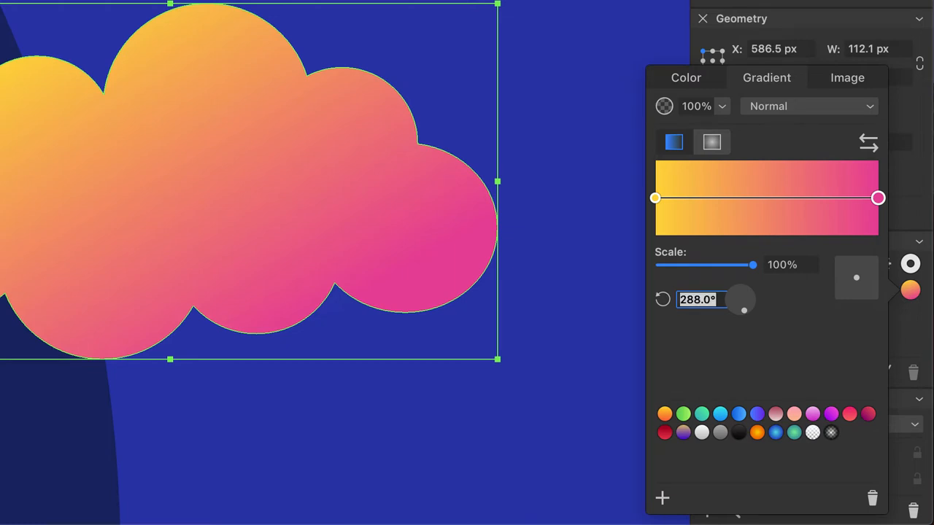
click(722, 105)
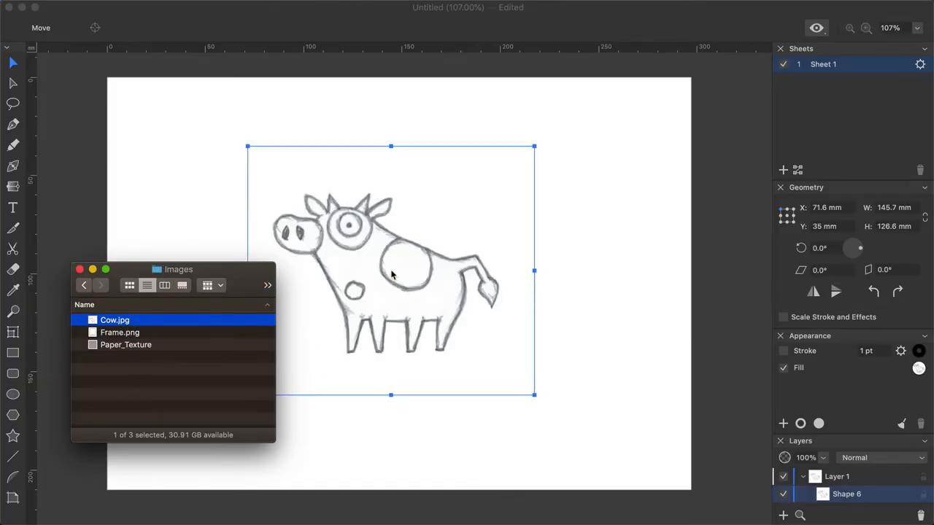
Step: Open the Cow.jpg sketch through File > Open
click(161, 11)
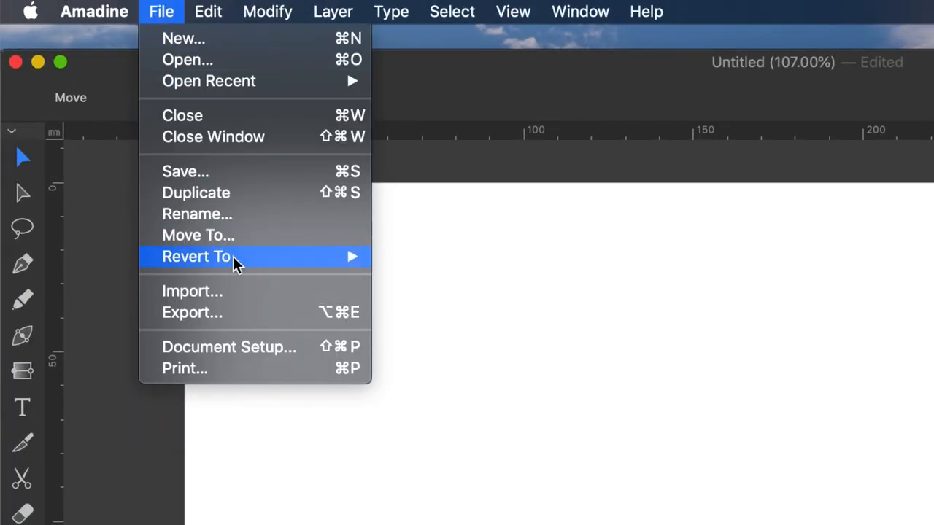
click(192, 291)
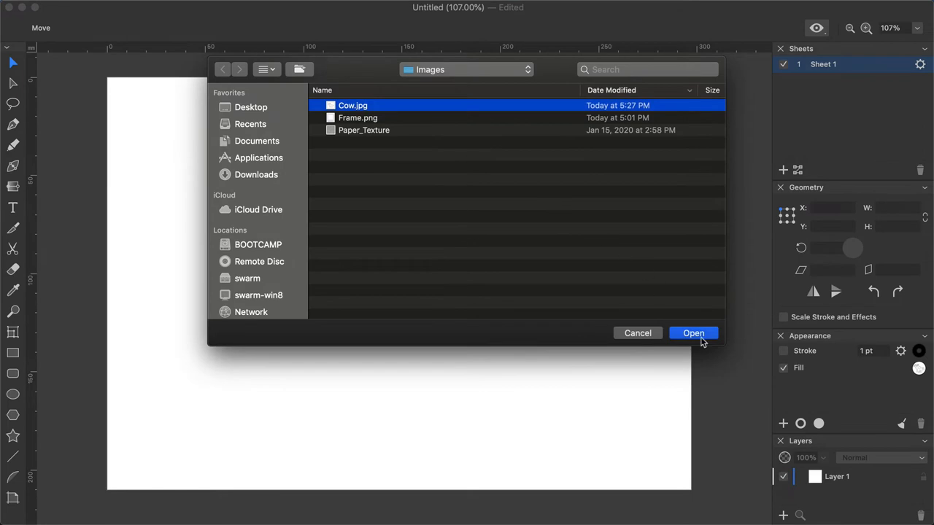
click(693, 333)
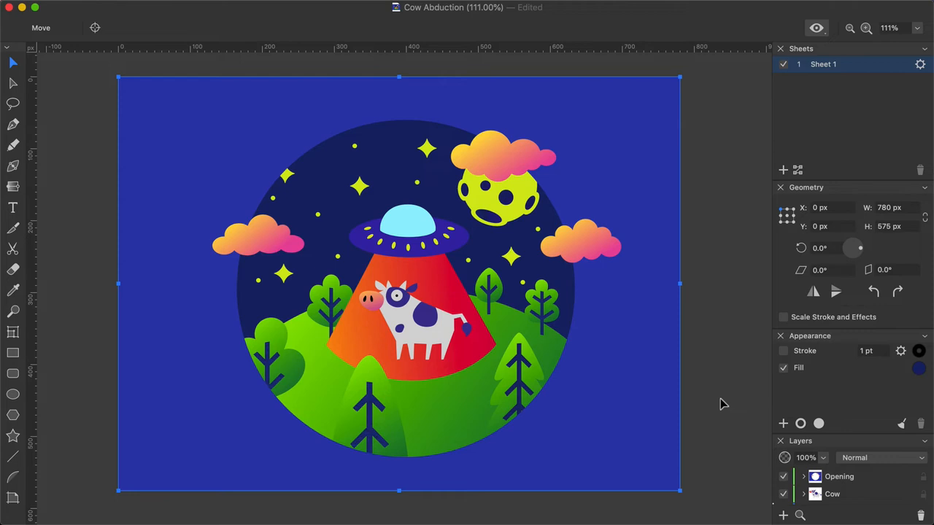
Step: Add a Paper_Texture image fill to the night sky, blended as overlay at 40% opacity
click(782, 423)
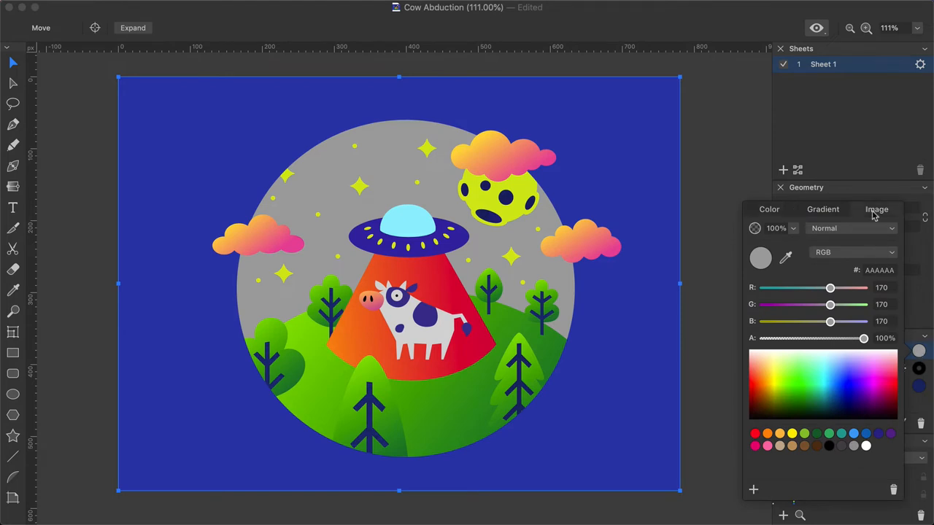
click(876, 210)
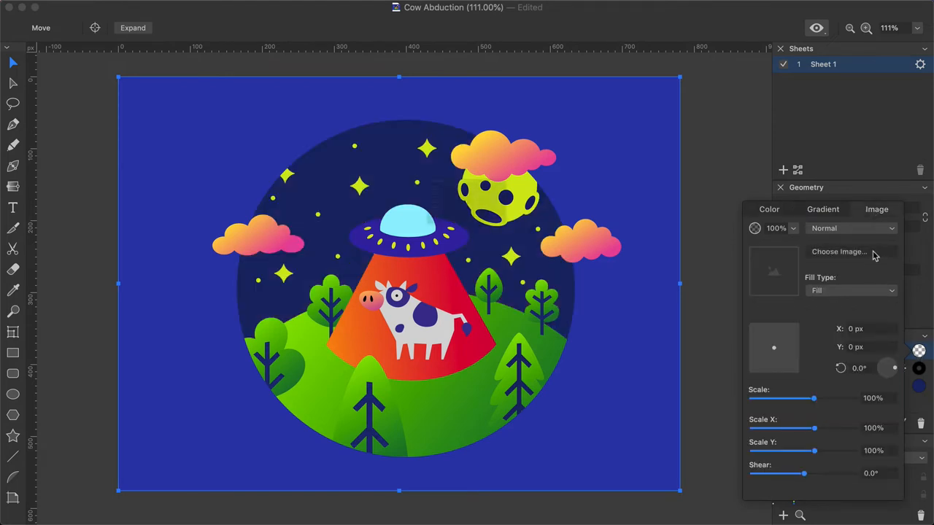
click(838, 251)
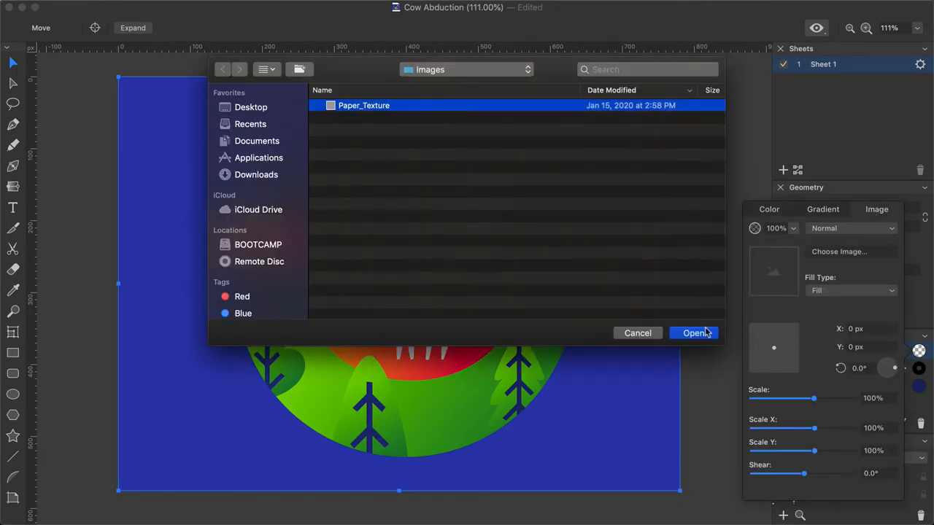
click(692, 332)
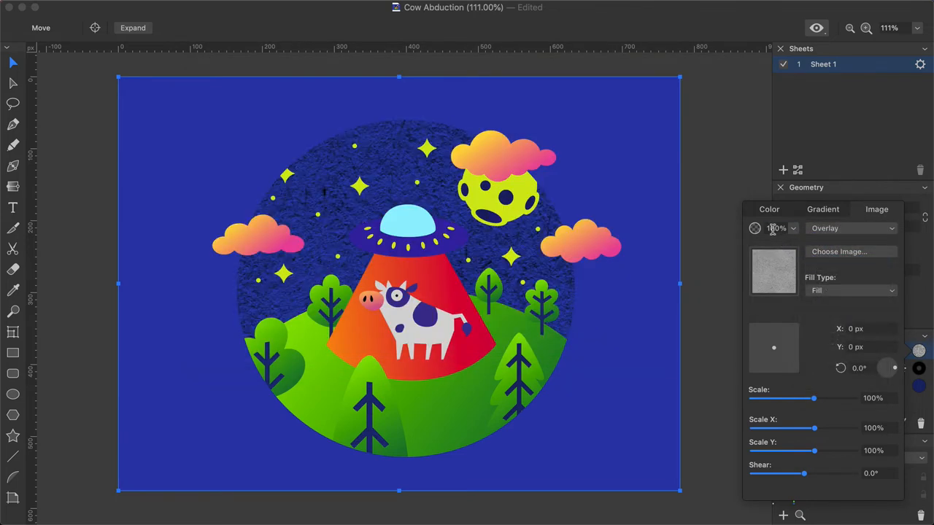
text(40)
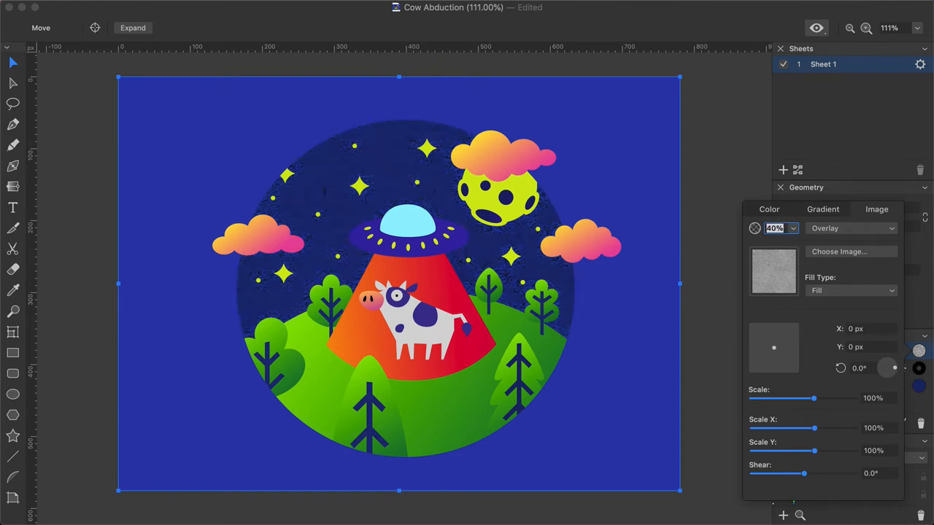
drag(774, 348, 781, 344)
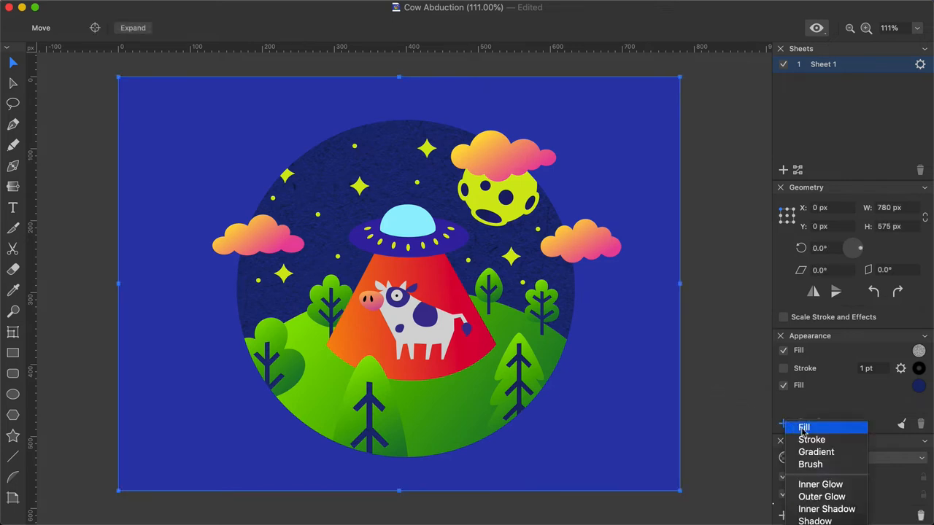
Step: Add a white-to-pink gradient fill to the sky, blended as overlay at 28% opacity
click(803, 427)
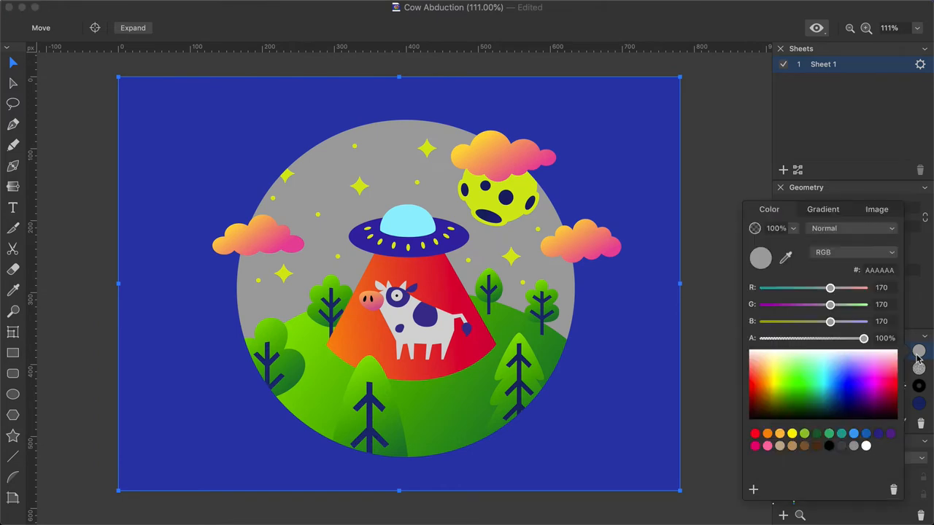
click(823, 209)
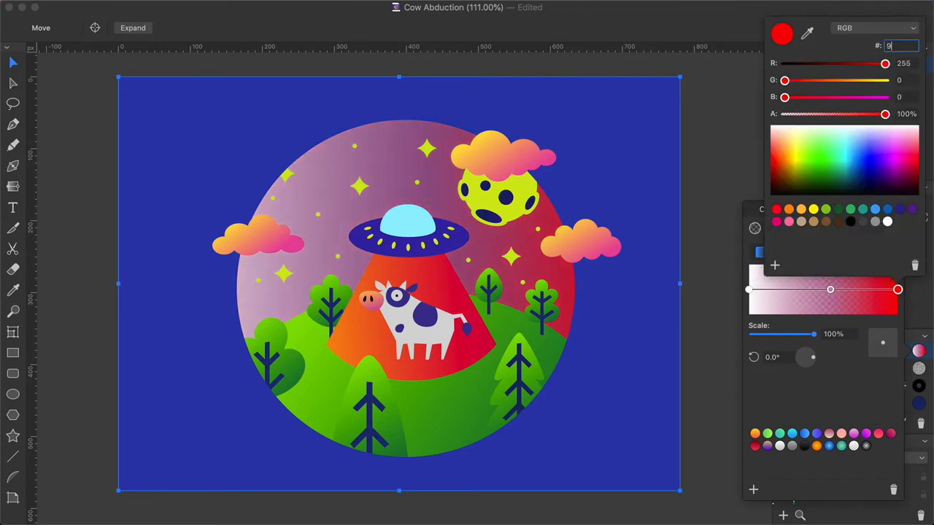
text(96135)
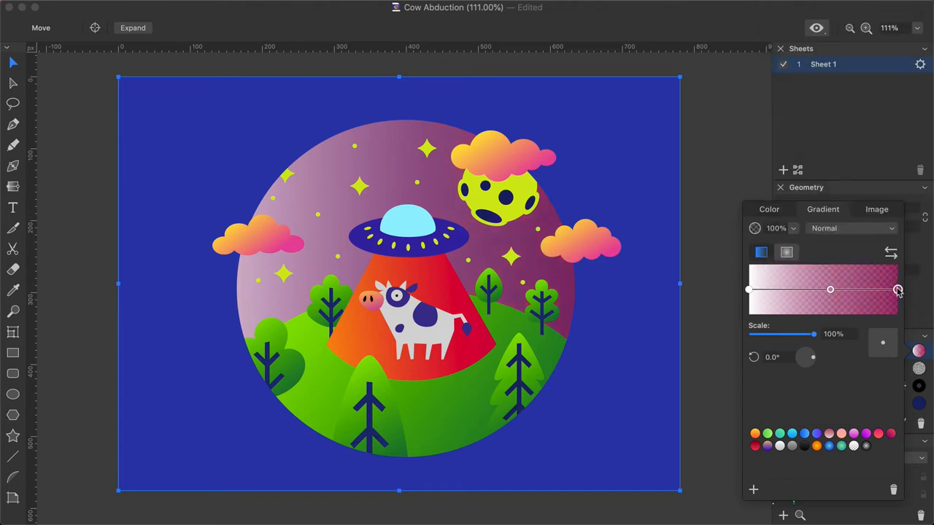
click(851, 227)
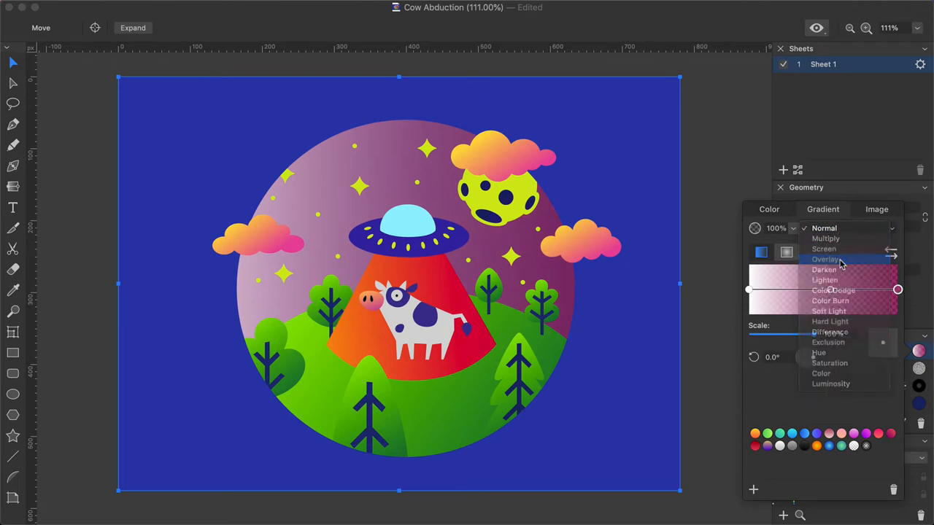
click(824, 259)
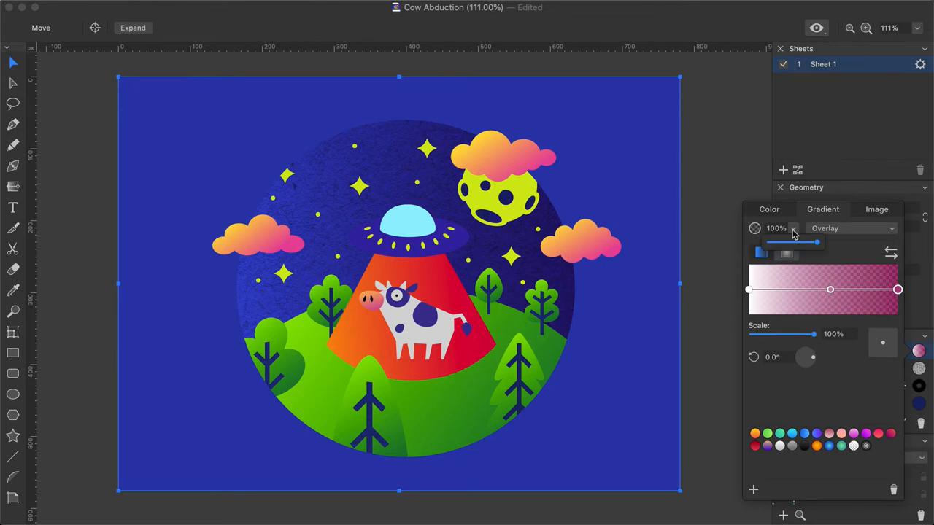
text(28)
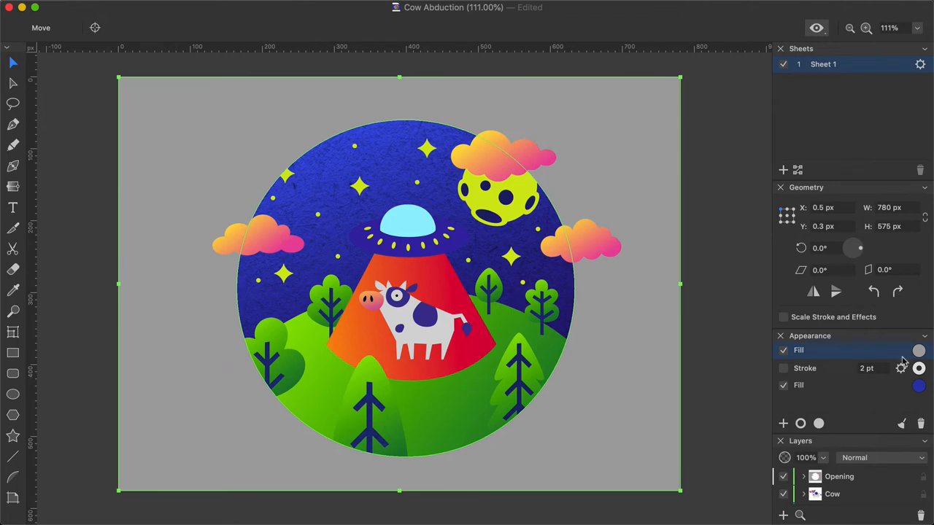
Step: Apply a Paper_Texture fill to the frame, blended as overlay at 60% opacity
click(918, 350)
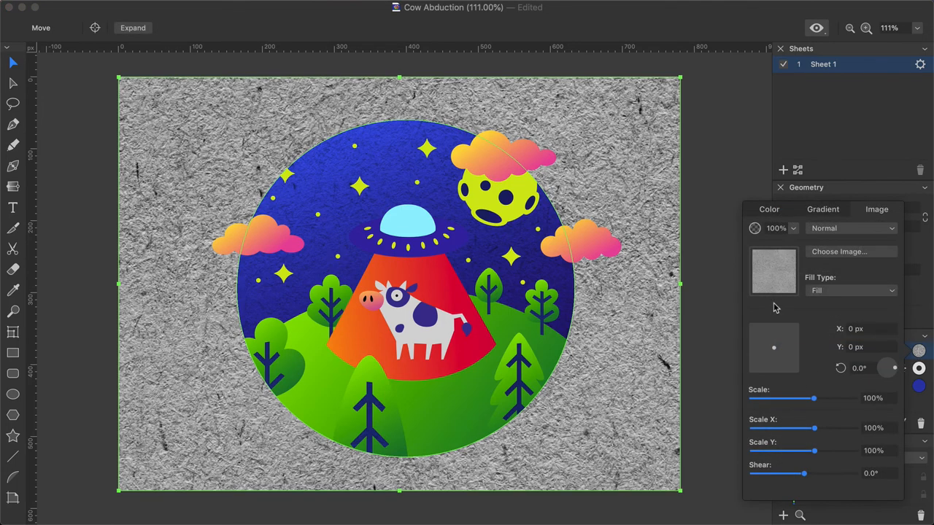
click(851, 228)
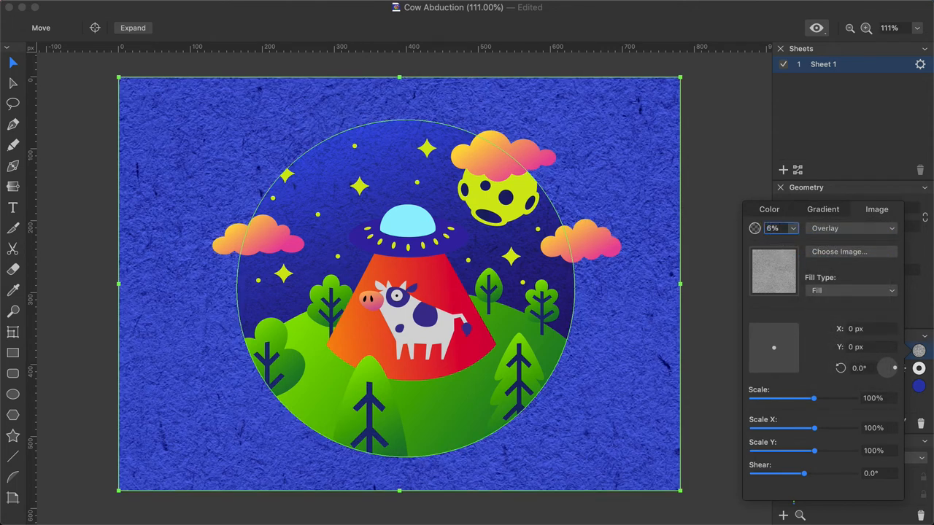
text(60%)
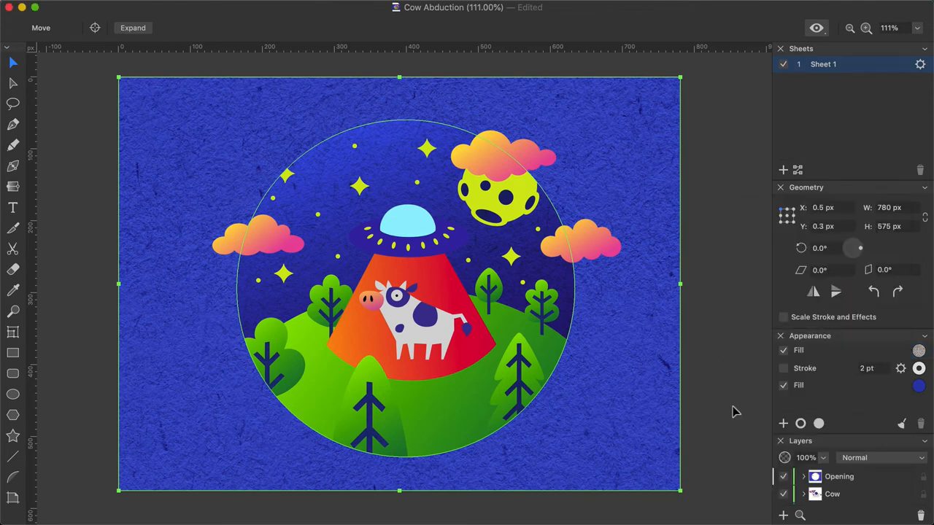
Step: Add a radial gradient fill to the frame with a 0c0c0c dark stop, 75% opacity, overlay blend
click(783, 423)
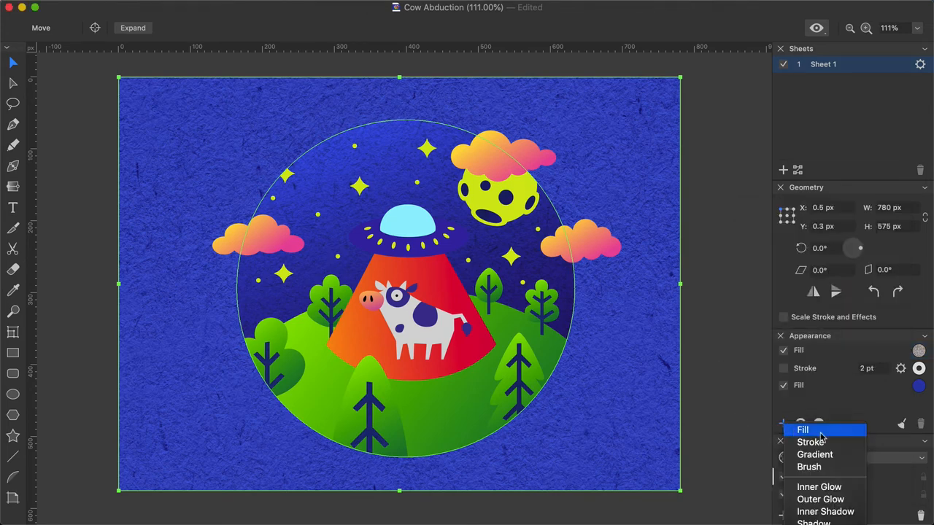
click(802, 430)
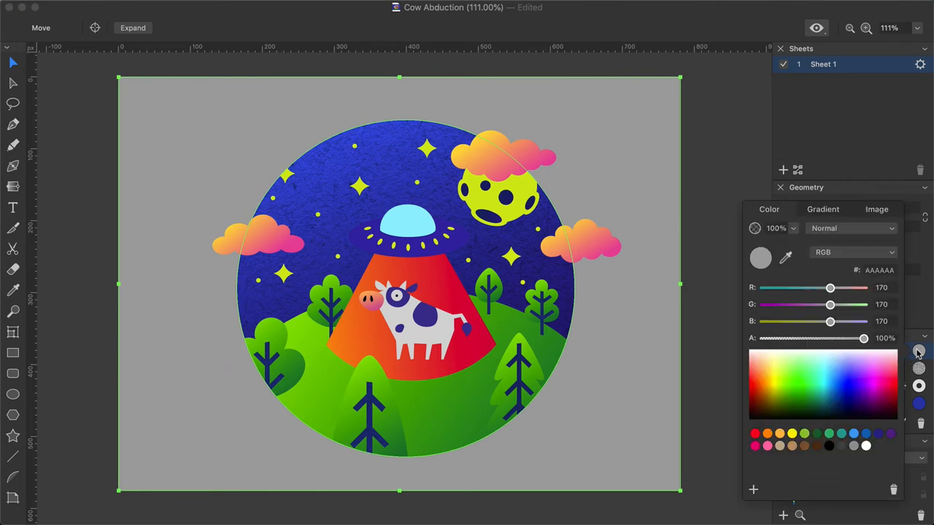
click(822, 209)
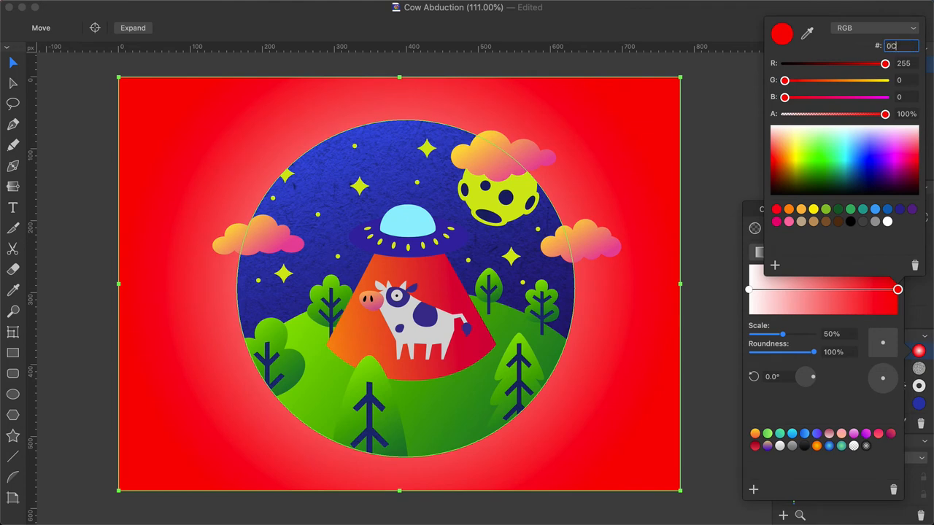
text(0c0c0c)
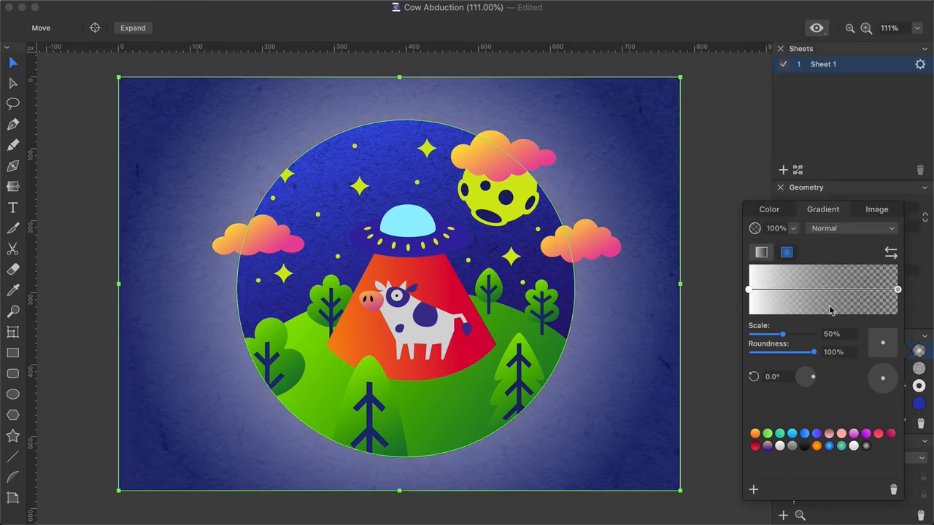
text(75%)
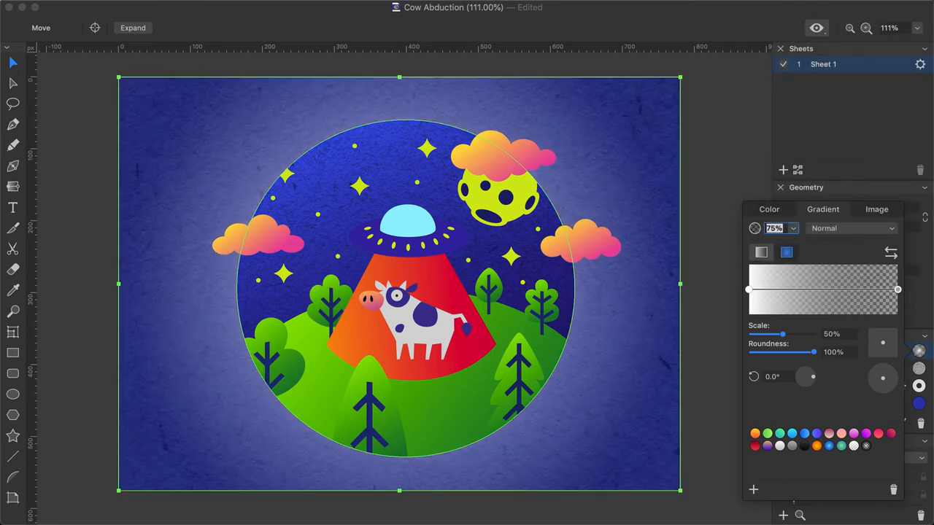
click(852, 229)
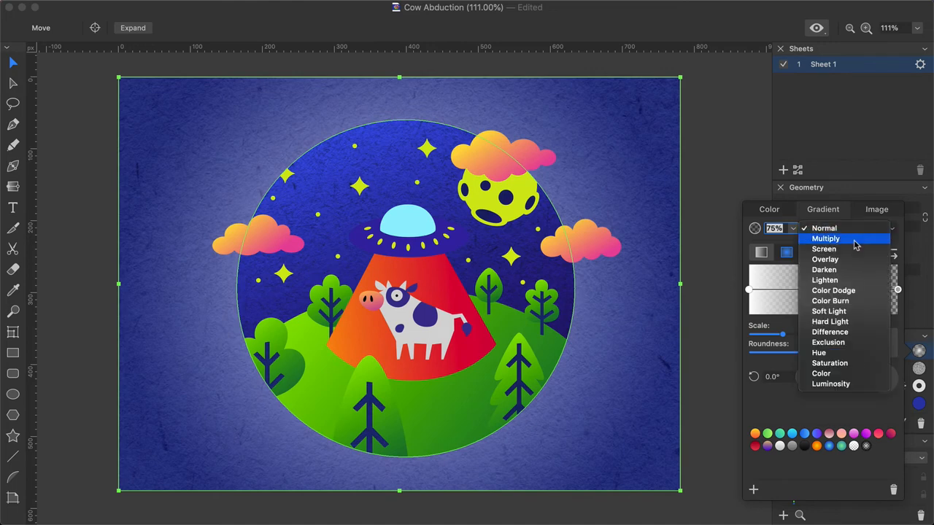
click(824, 258)
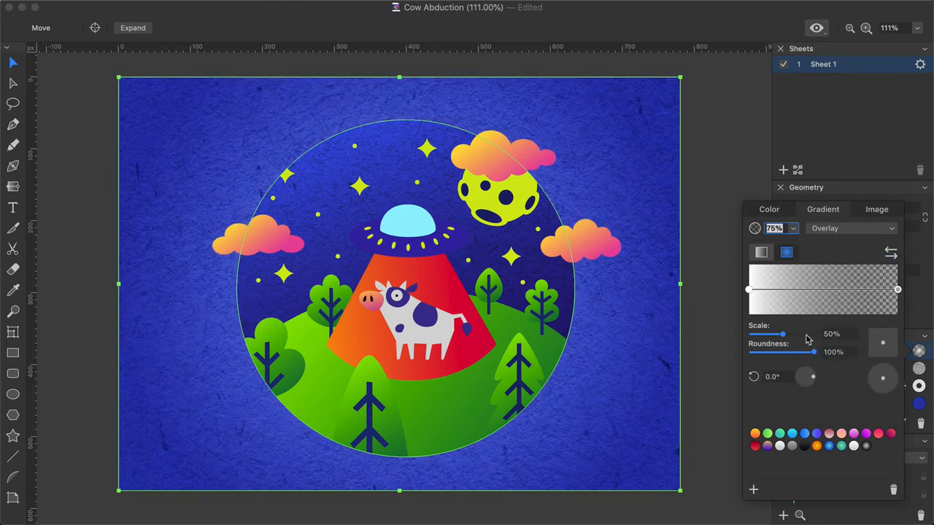
drag(766, 333, 813, 333)
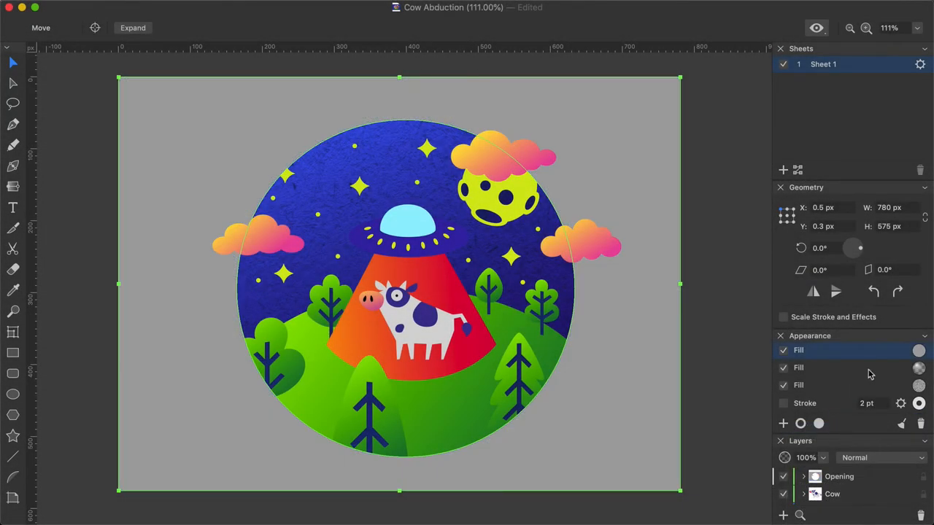
Step: Set the frame's linear gradient stops to F3 and 87, at 50% opacity with overlay blending
click(918, 350)
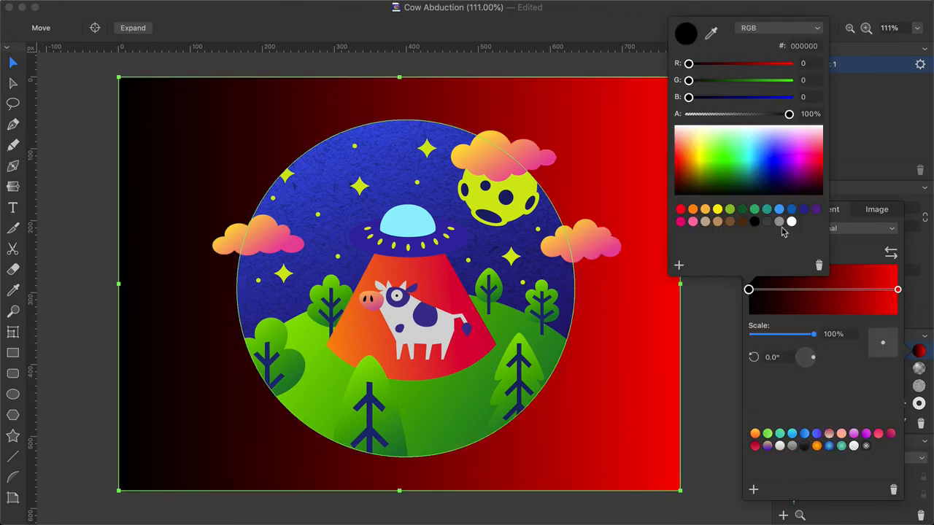
text(F3)
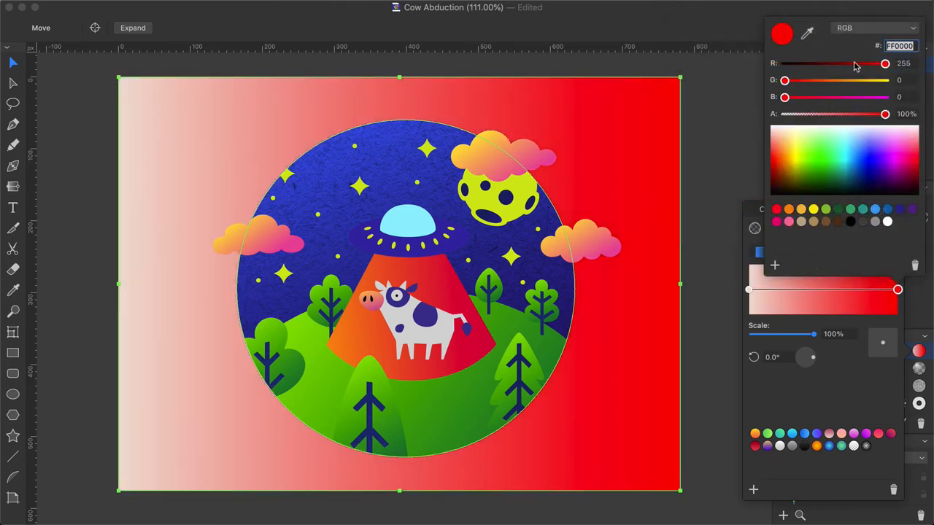
text(87)
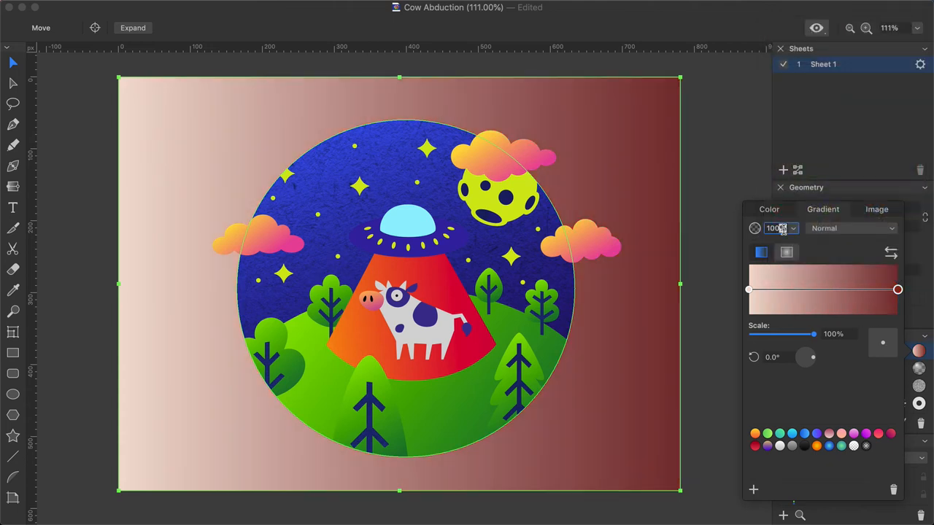
text(50)
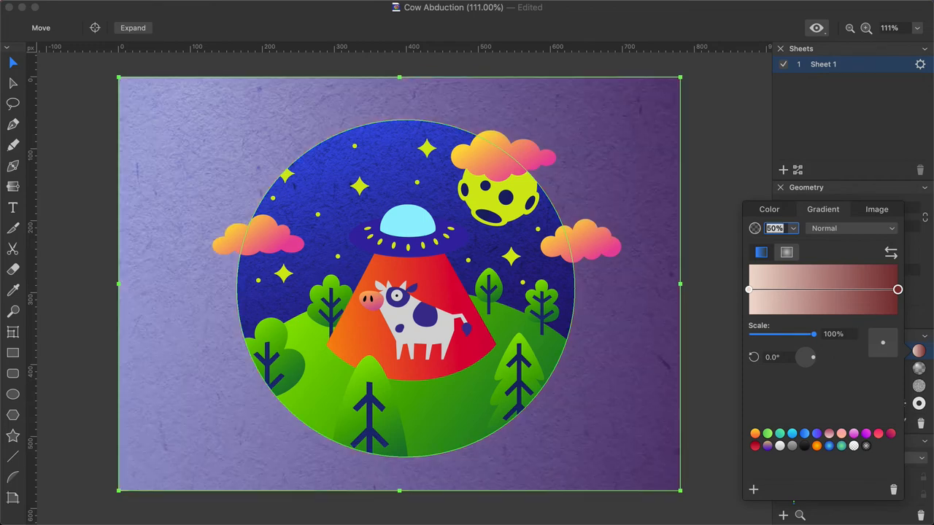
click(851, 228)
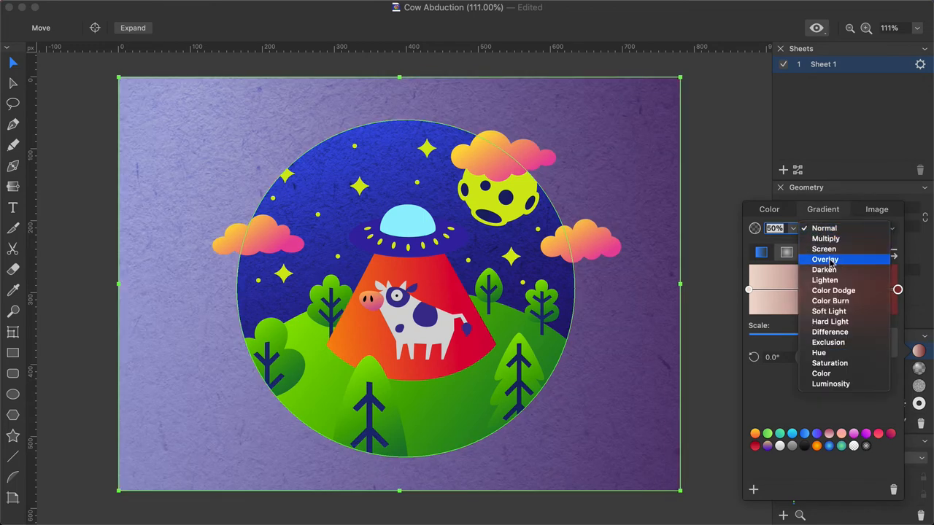
click(825, 259)
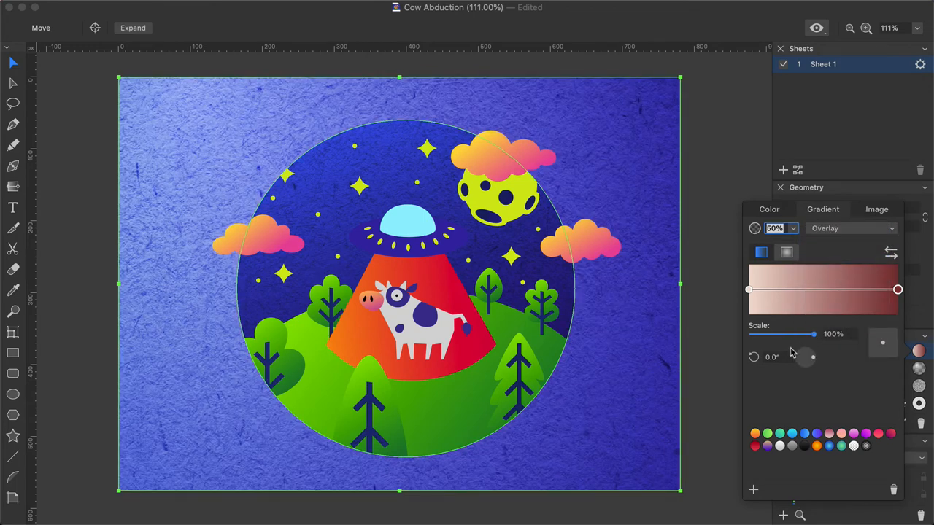
click(777, 356)
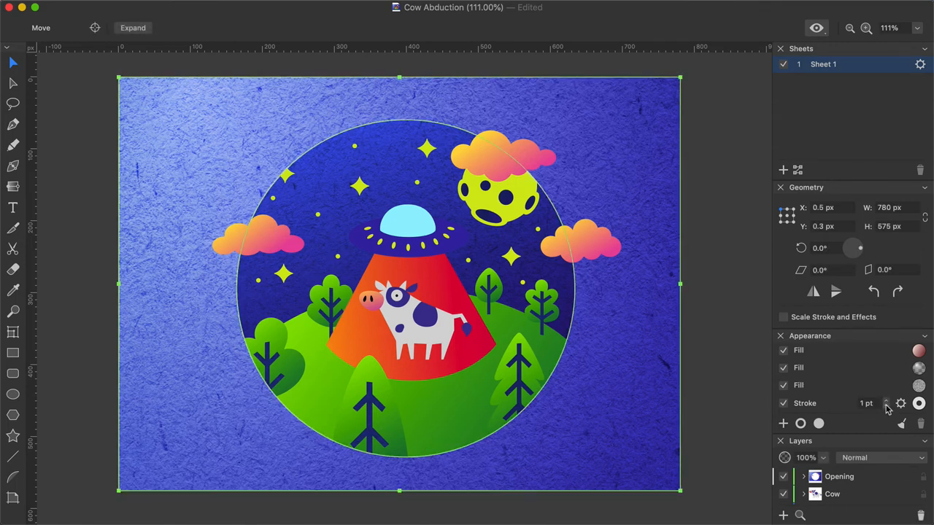
Step: Set the frame's stroke colour to light grey E5E5E5
click(919, 403)
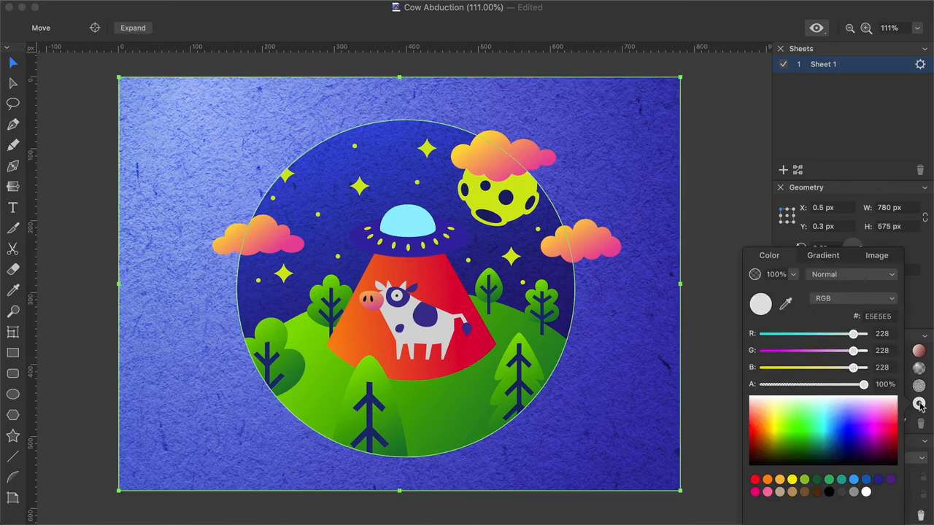
click(918, 404)
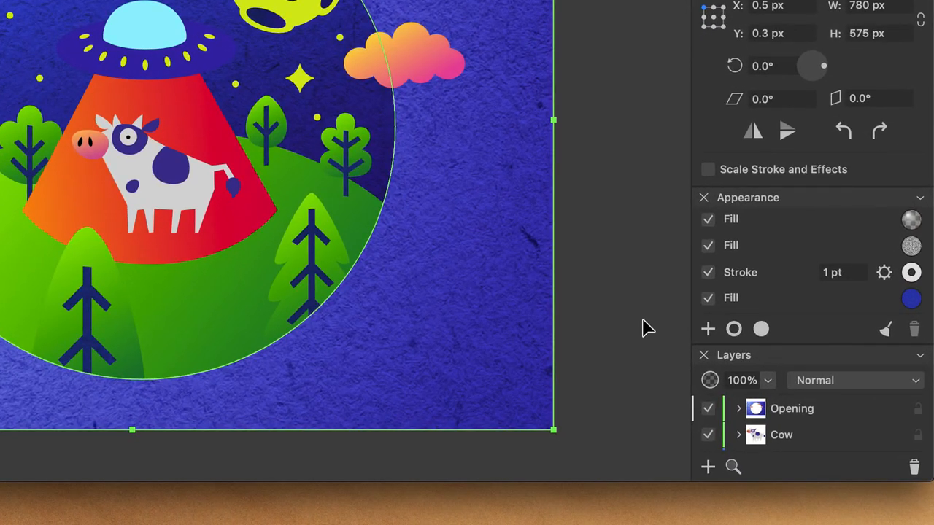
click(707, 328)
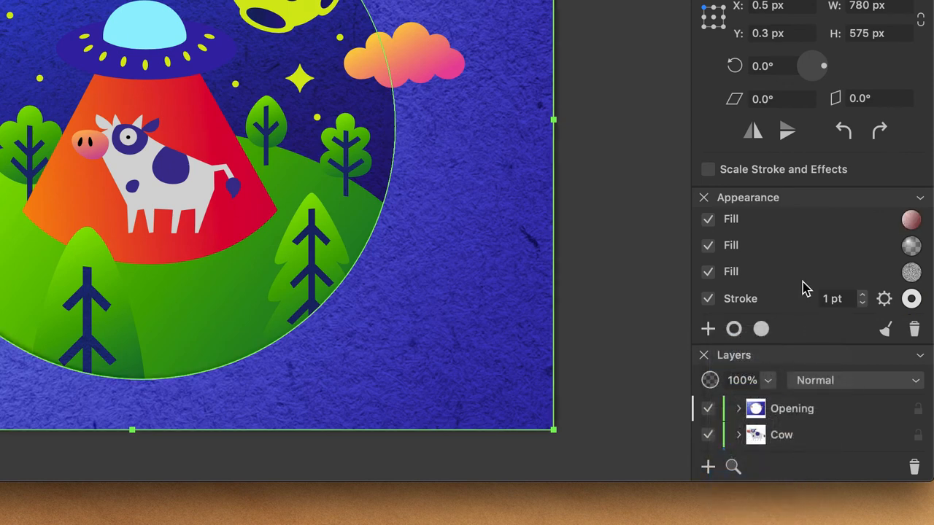
Step: Set the frame's shadow to 75% opacity, 22 px blur, 15 px offset, Normal blend, 315° angle
click(883, 299)
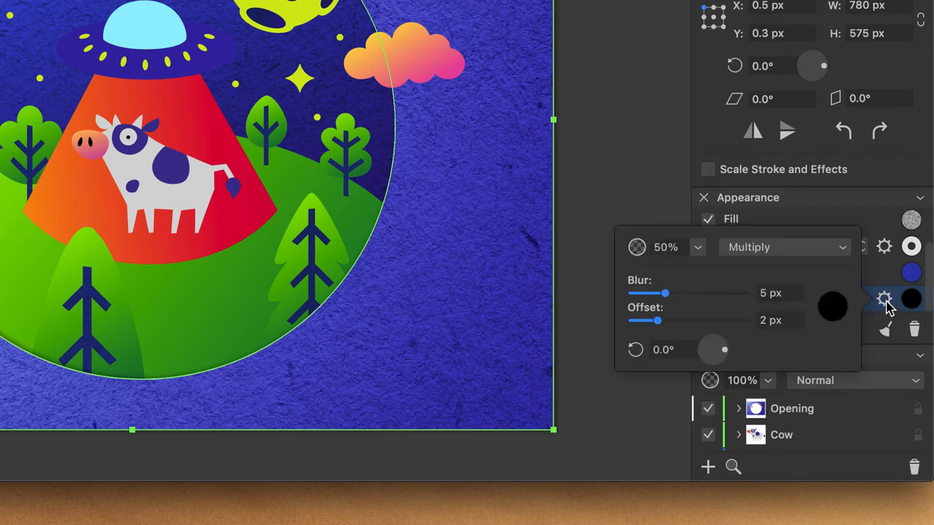
click(832, 307)
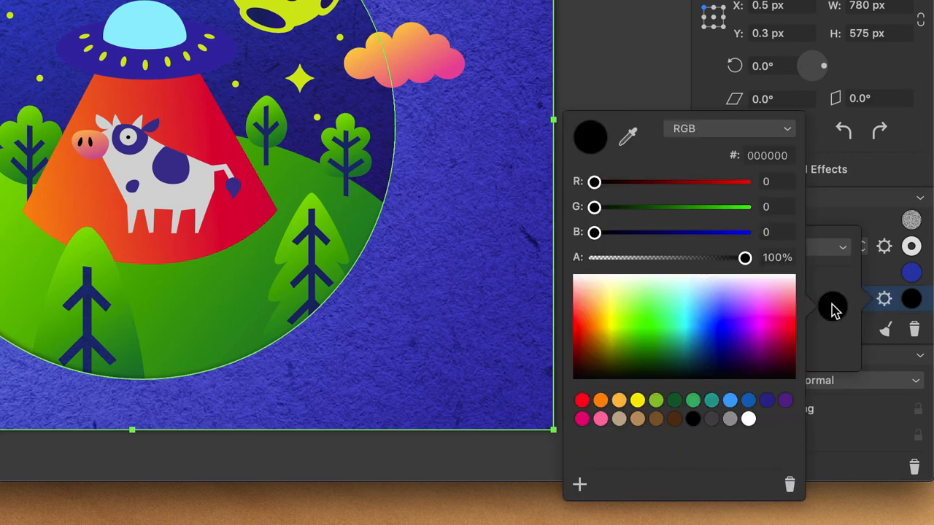
click(767, 156)
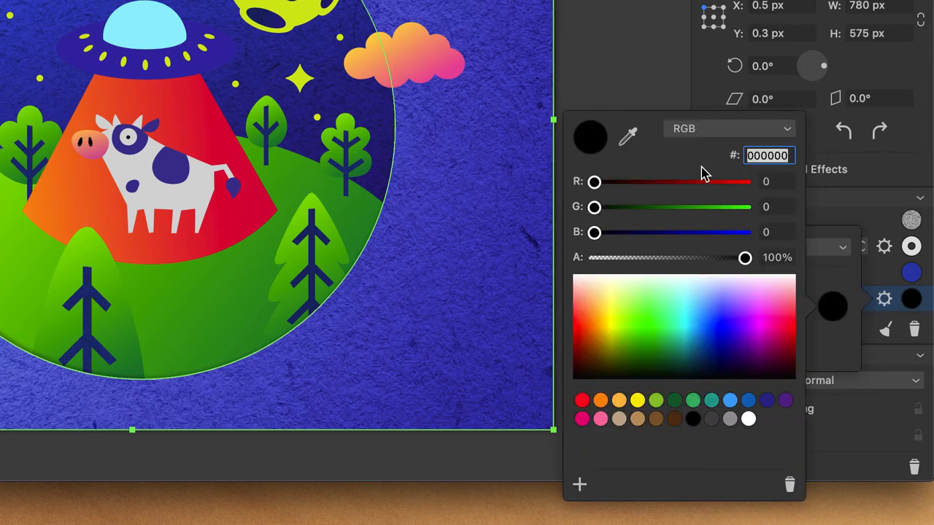
text(020D)
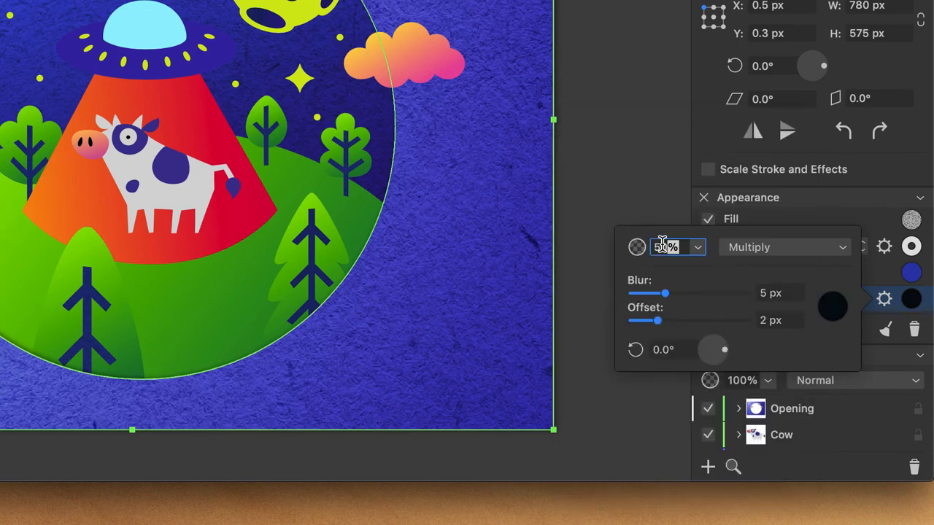
text(75%)
click(780, 292)
text(22)
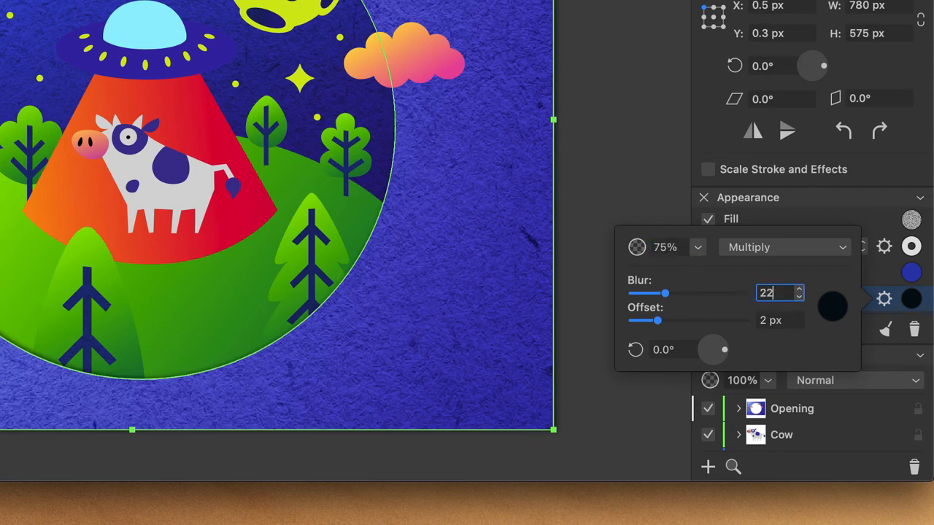
click(773, 320)
text(15)
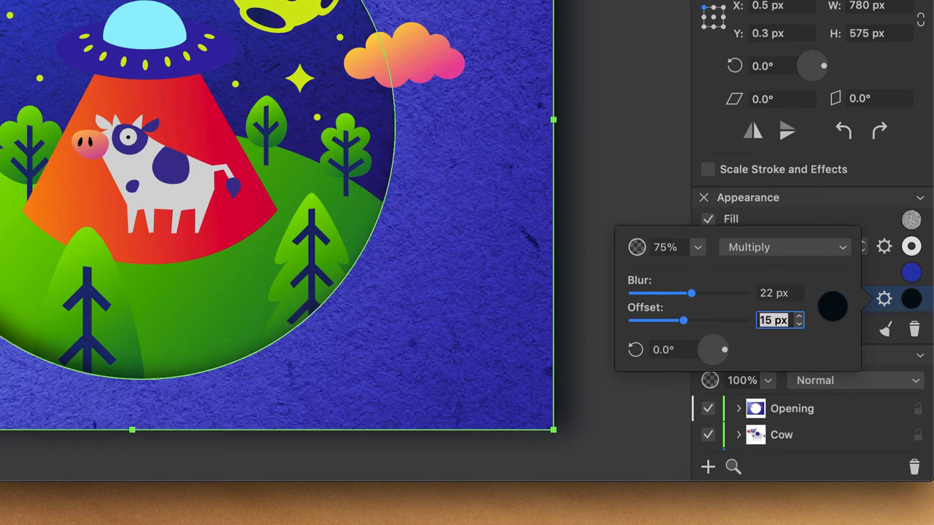
click(784, 247)
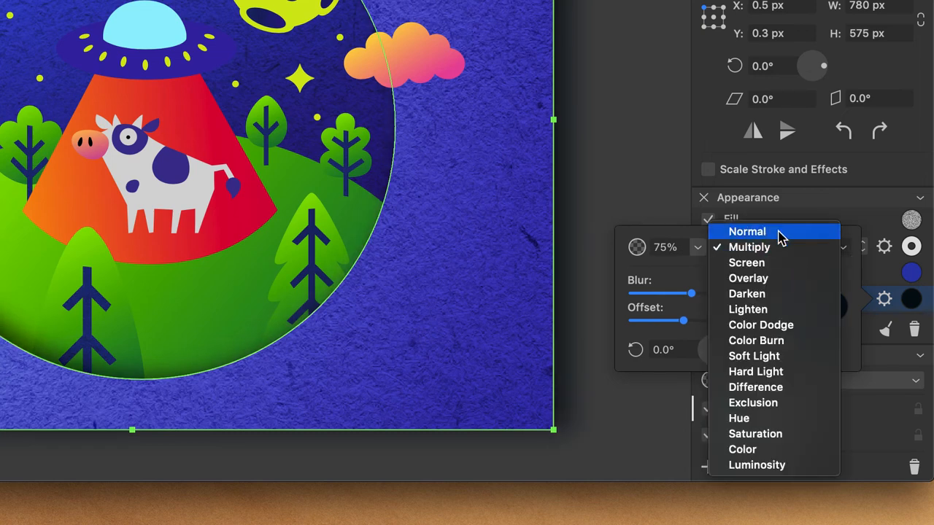
click(746, 231)
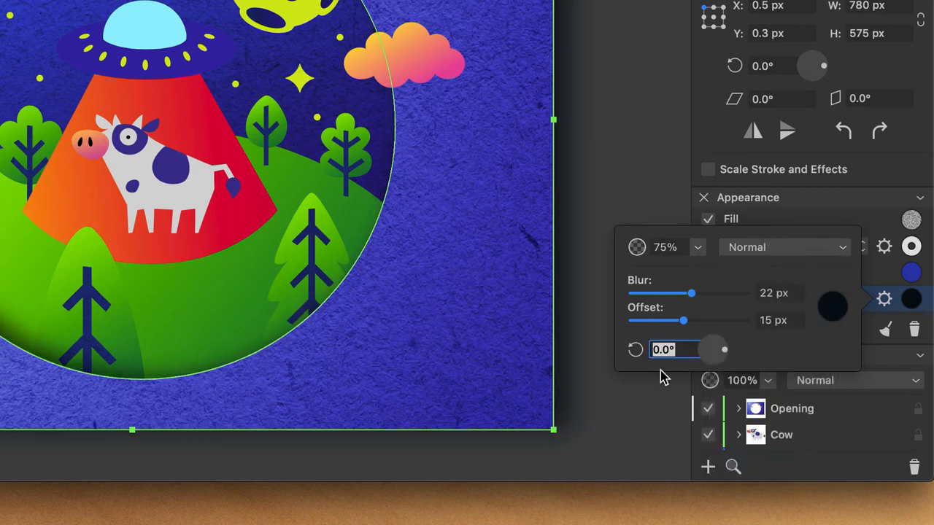
text(315)
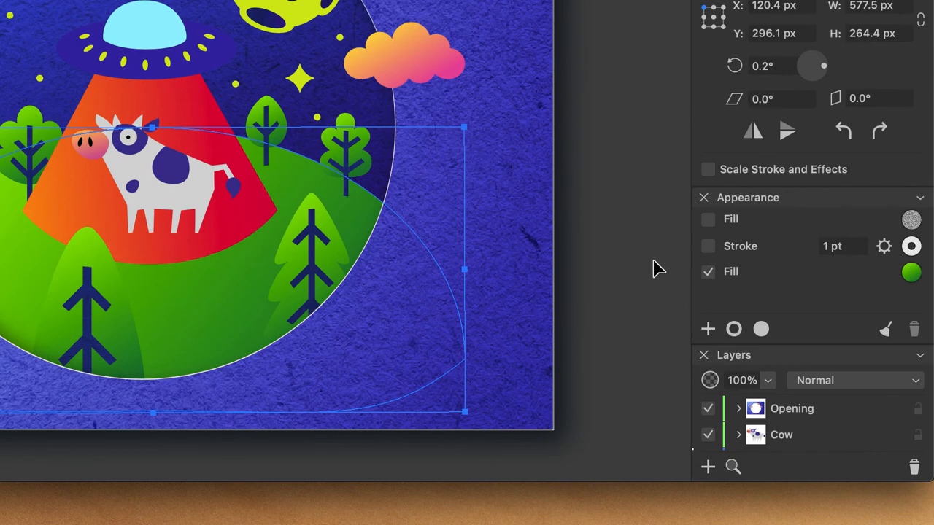
mouse_move(703, 255)
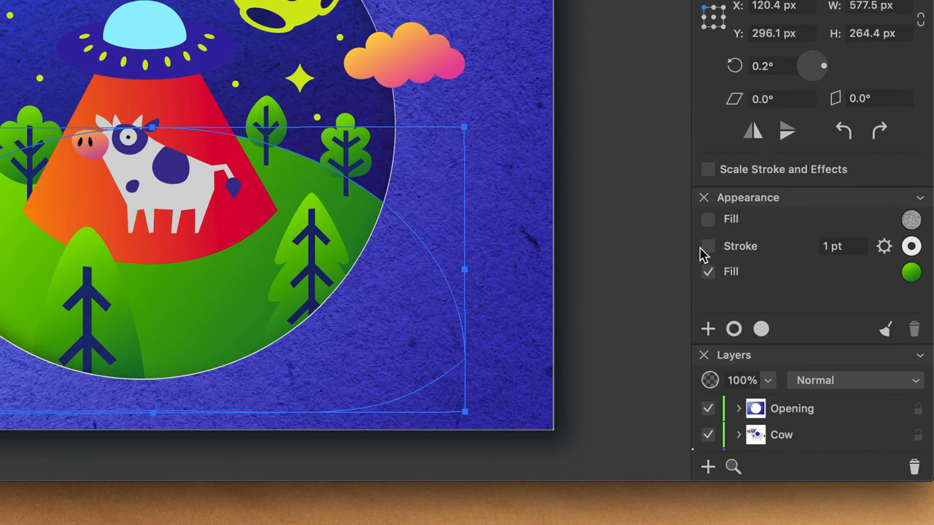
Step: Tick the green hill's Stroke and textured Fill checkboxes in Appearance
click(707, 246)
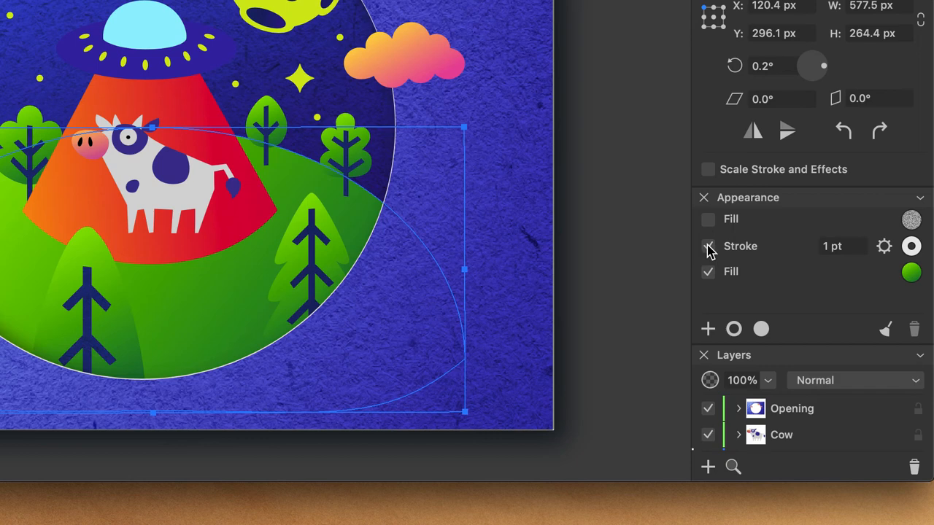
click(706, 219)
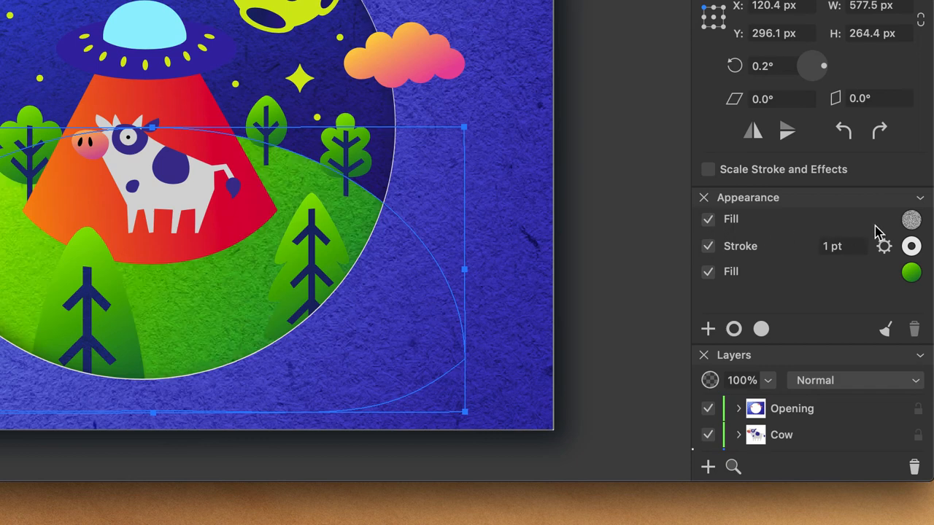
click(911, 219)
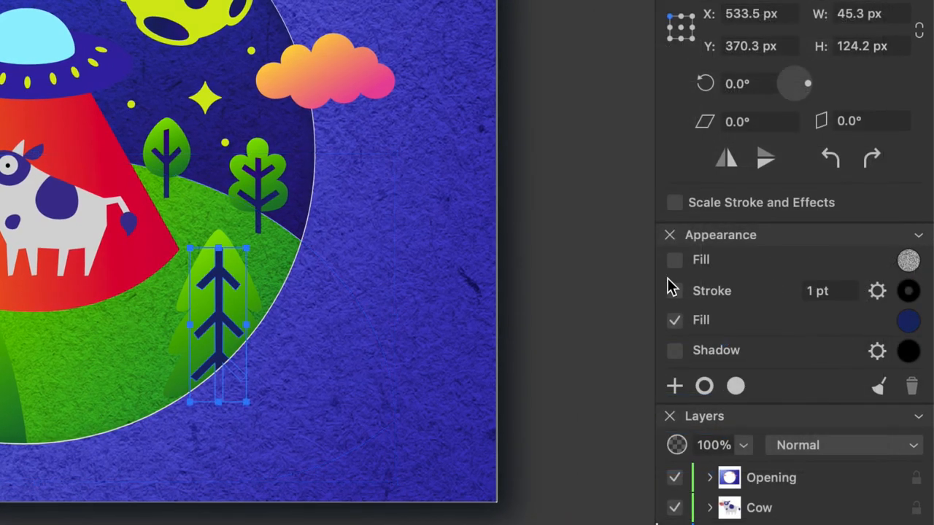
Step: Turn on the paper texture fill and a drop shadow for the navy pine branches
click(673, 259)
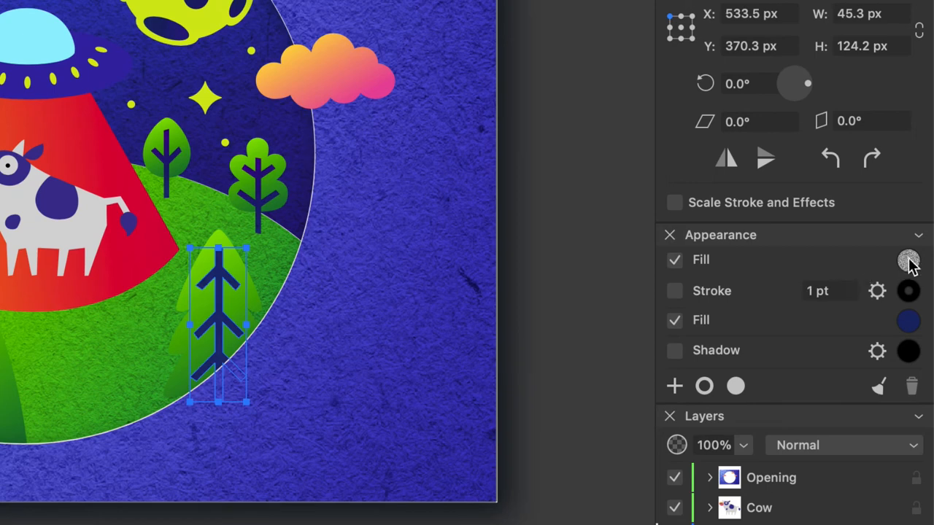
click(908, 260)
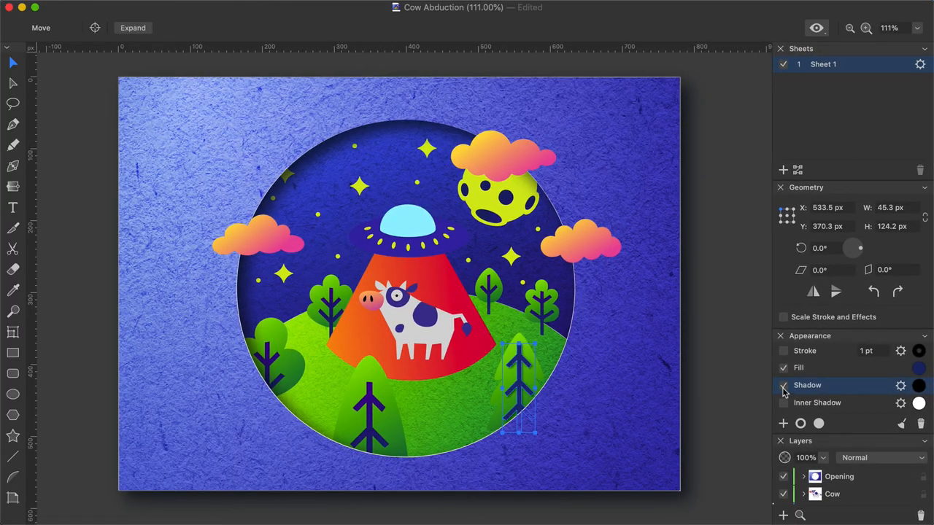
click(900, 385)
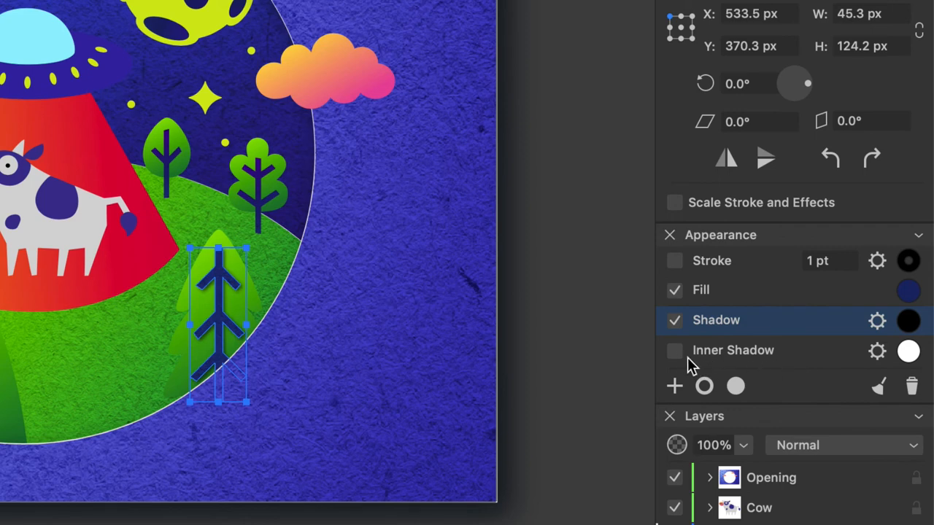
click(674, 350)
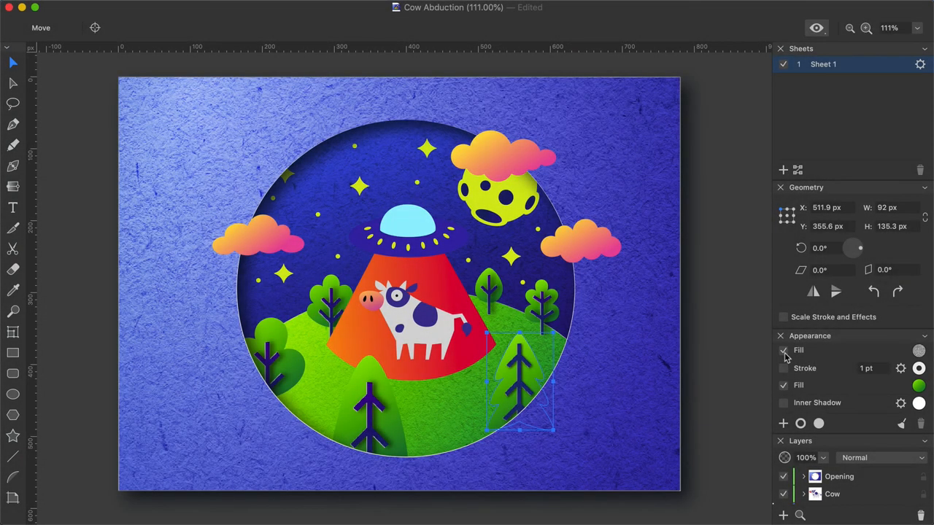
Step: Enable the green tree's texture fill and enlarge its image scale to about 227%
click(918, 350)
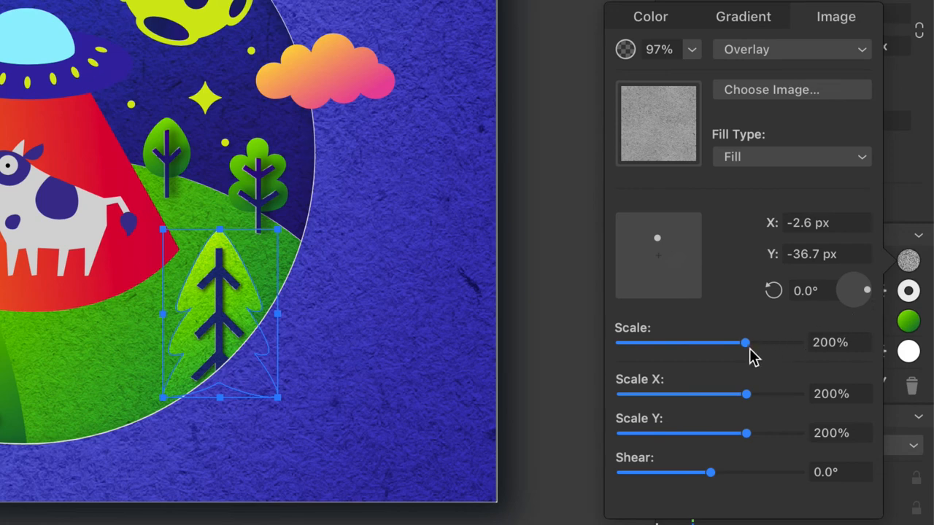
drag(742, 342, 751, 342)
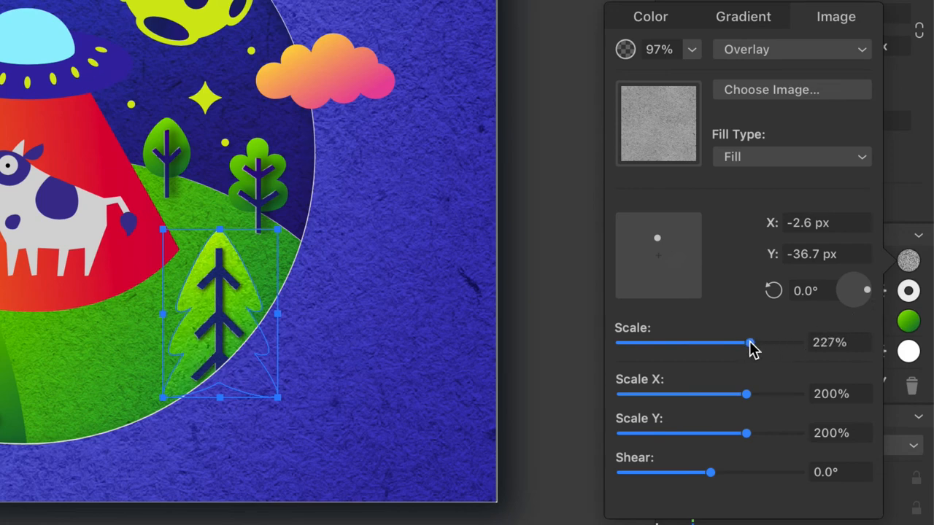
drag(751, 343, 743, 342)
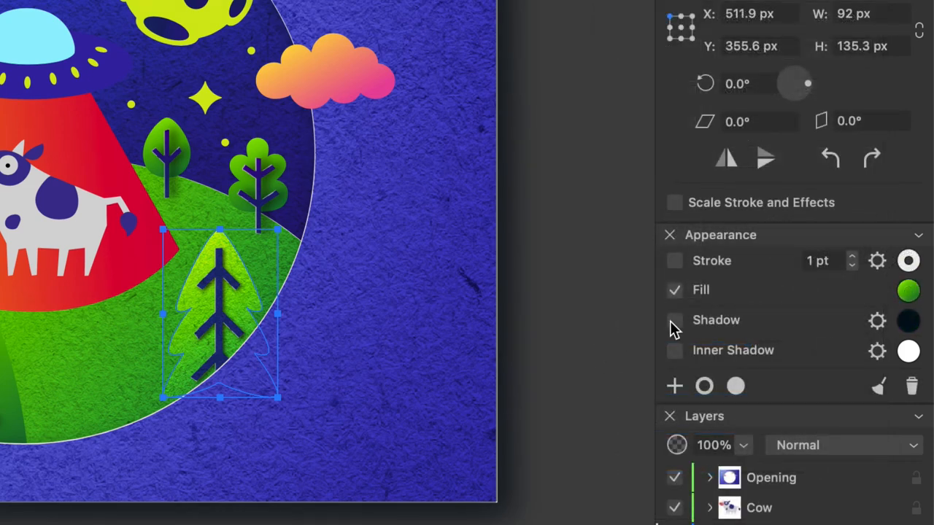
Step: Add a drop shadow and an inner shadow to the green tree
click(674, 319)
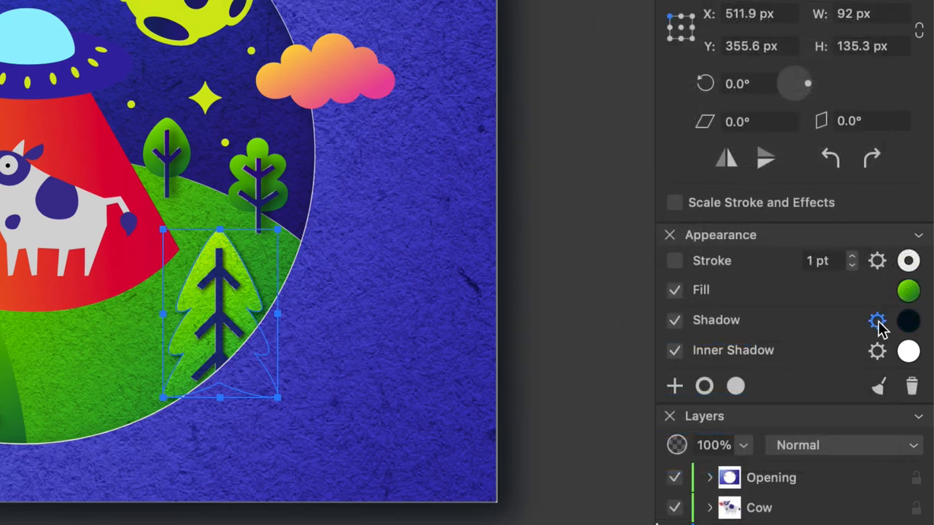
click(876, 320)
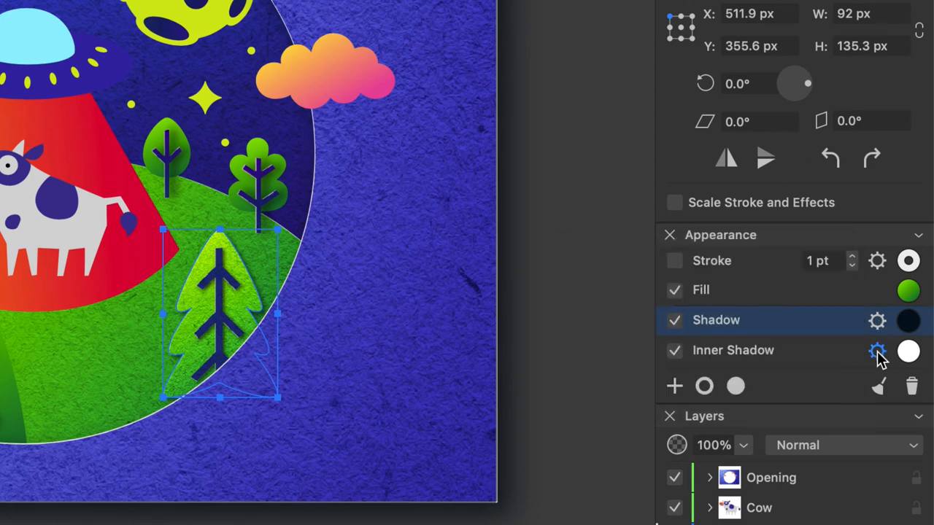
click(877, 351)
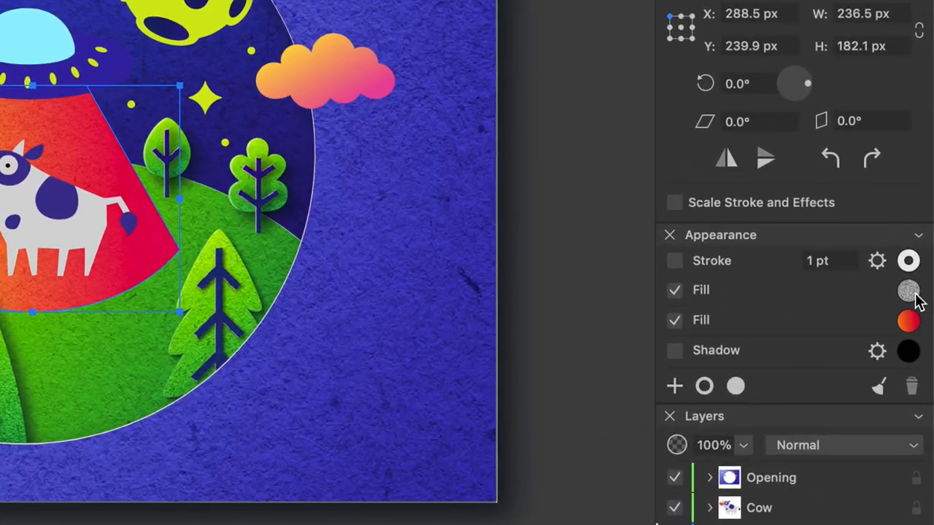
Step: Tick the textured Fill for the orange-to-red UFO beam
click(908, 291)
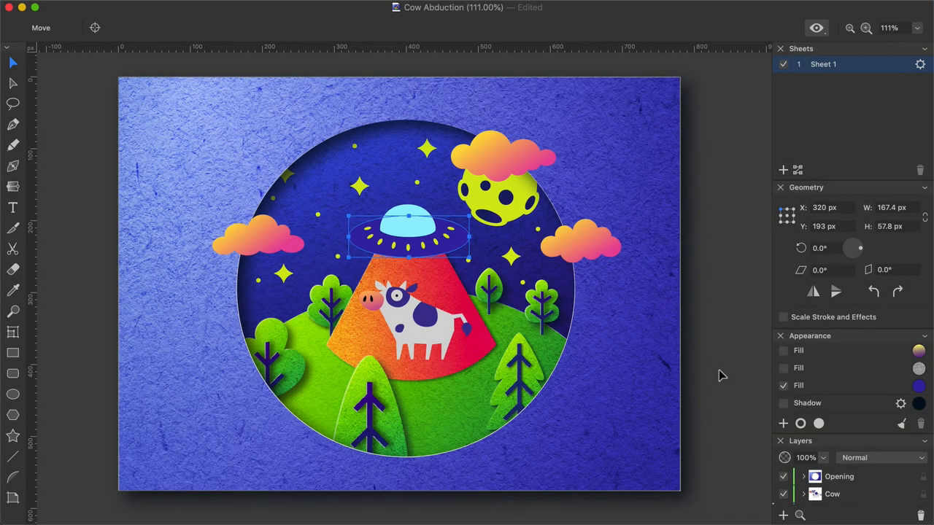
Step: Give the saucer dish a paper texture fill, a drop shadow and an inner shadow
click(783, 367)
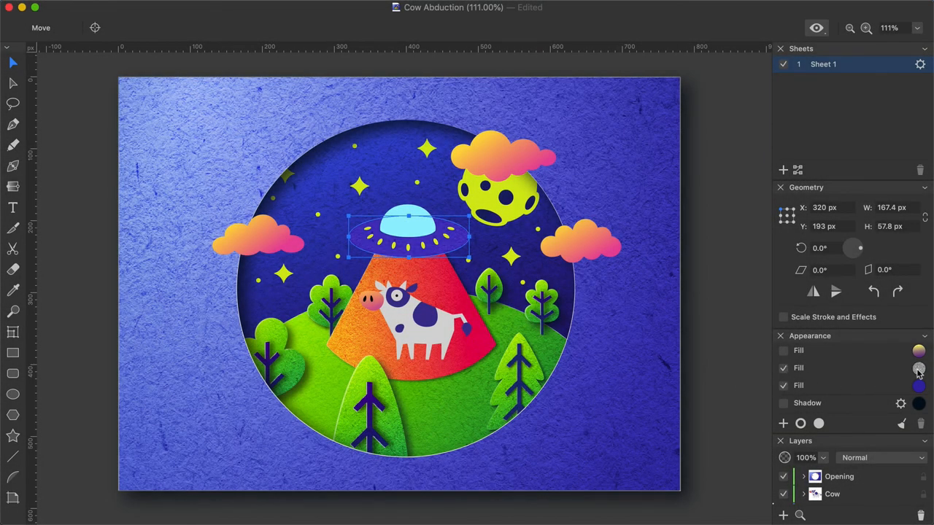
click(918, 369)
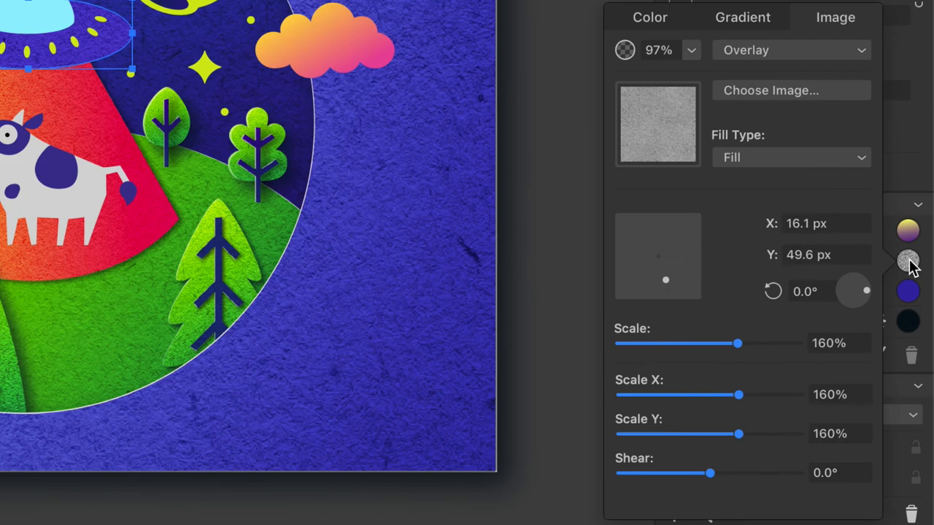
click(742, 17)
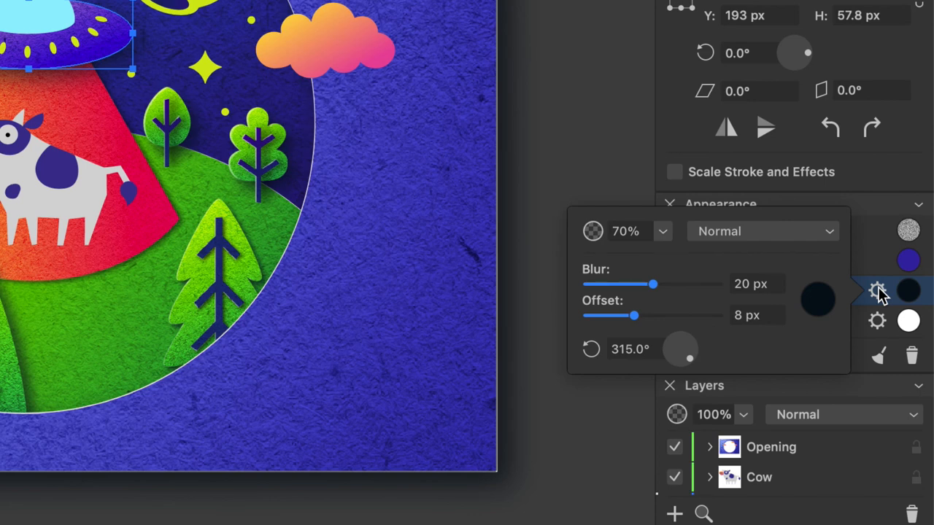
click(877, 290)
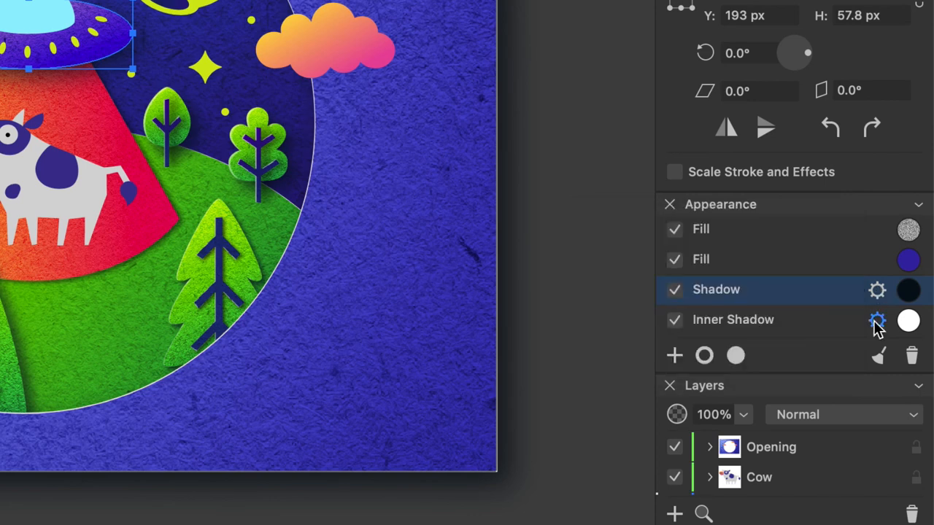
click(877, 321)
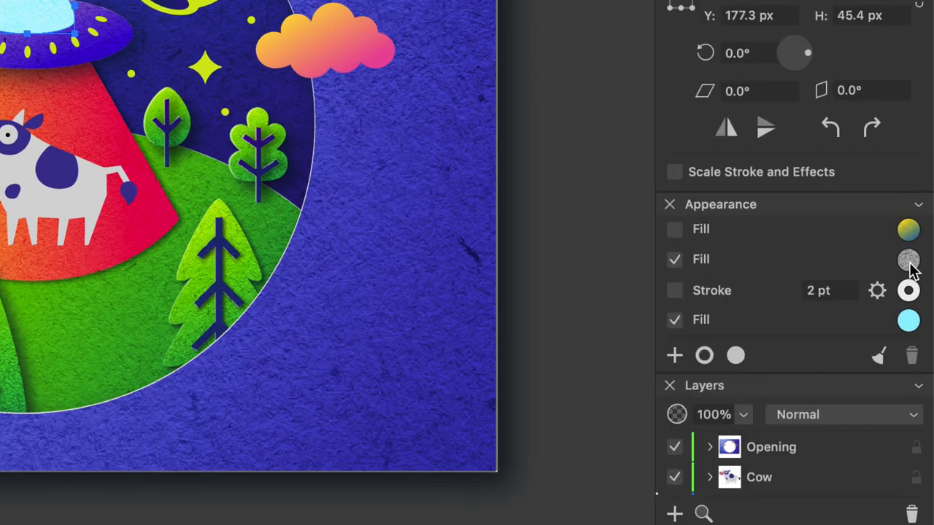
Step: Give the cyan dome a texture fill and a 70% shadow with 2 px blur, 1.6 px offset
click(673, 228)
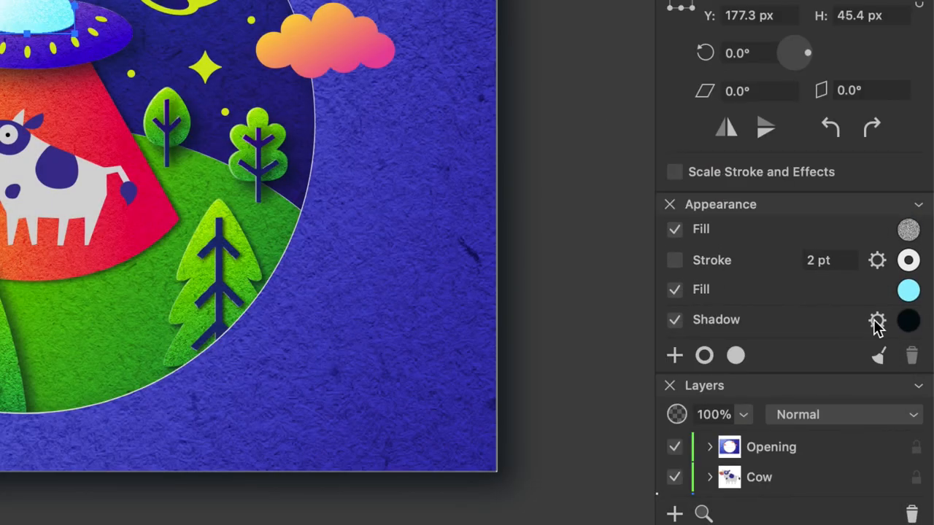
click(878, 319)
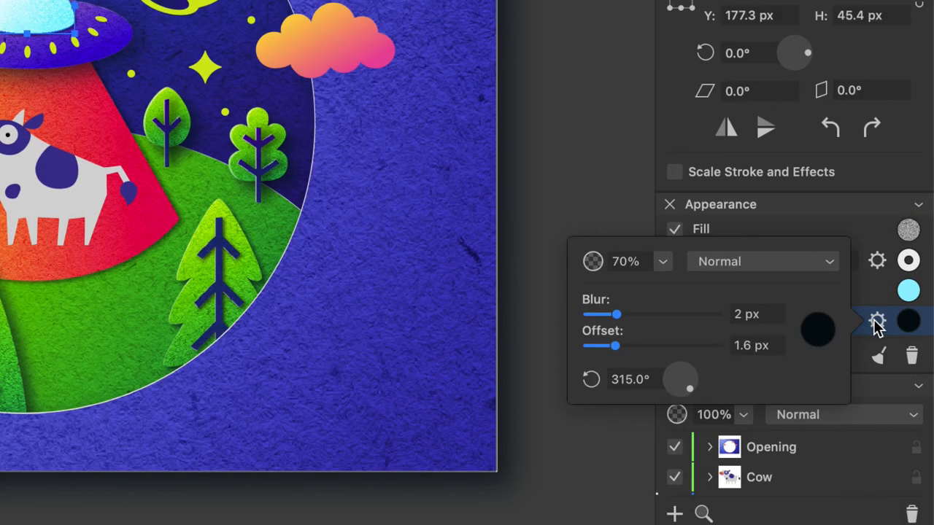